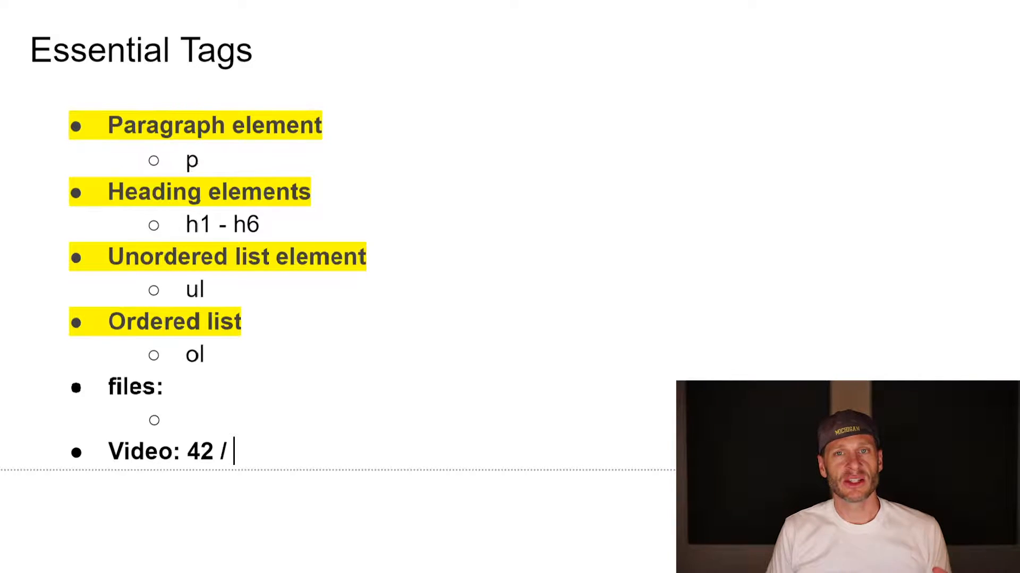
Switch from the Google Docs notes to the html-css-bootcamp WebStorm window.
{"action": "key", "text": "alt+tab"}
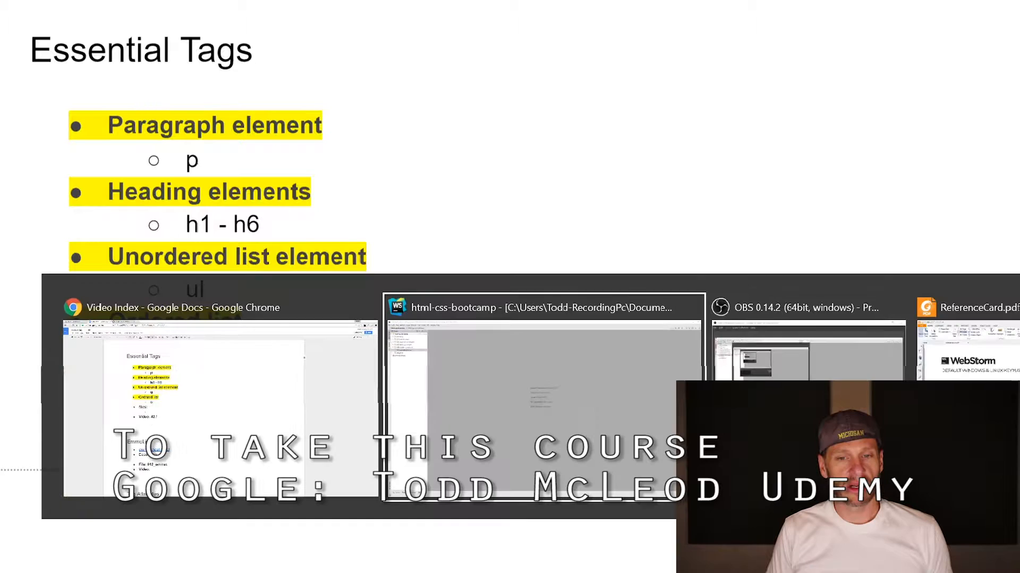
{"action": "left_click", "coordinate": [543, 308]}
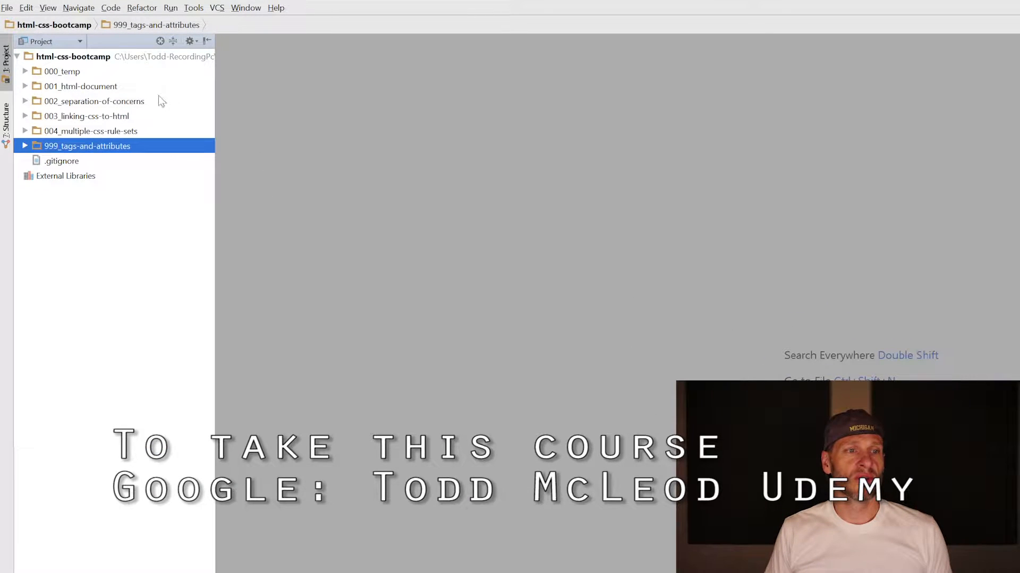
Create a new directory named 005_essentials-tags under the project root.
{"action": "left_click", "coordinate": [73, 56]}
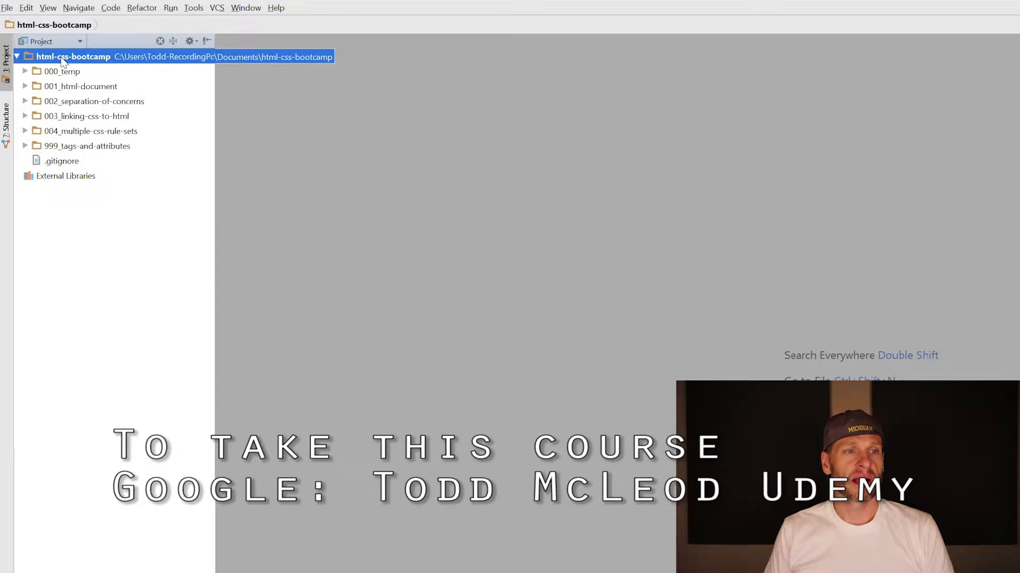
{"action": "right_click", "coordinate": [73, 56]}
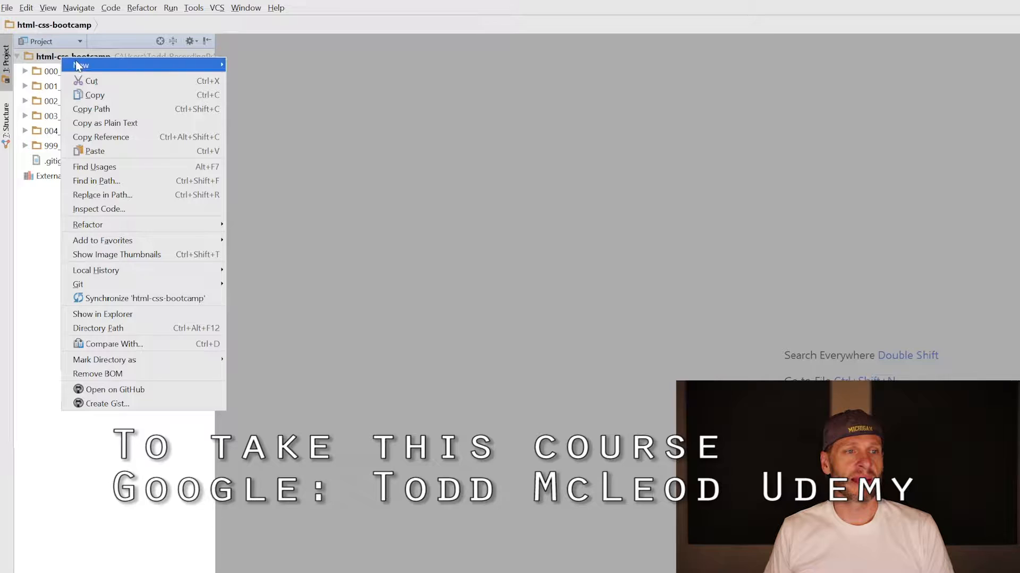
{"action": "mouse_move", "coordinate": [80, 65]}
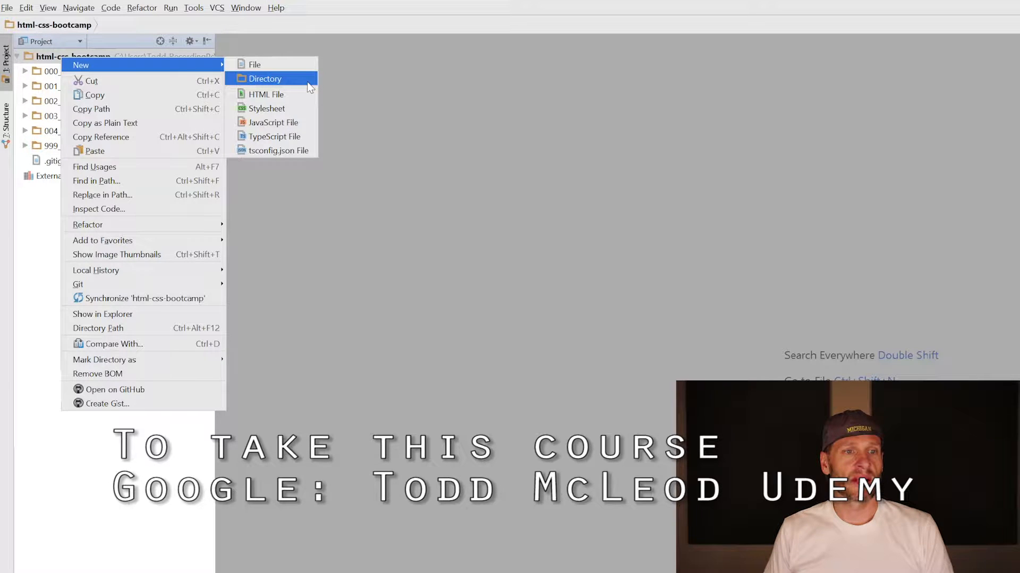
{"action": "left_click", "coordinate": [265, 79]}
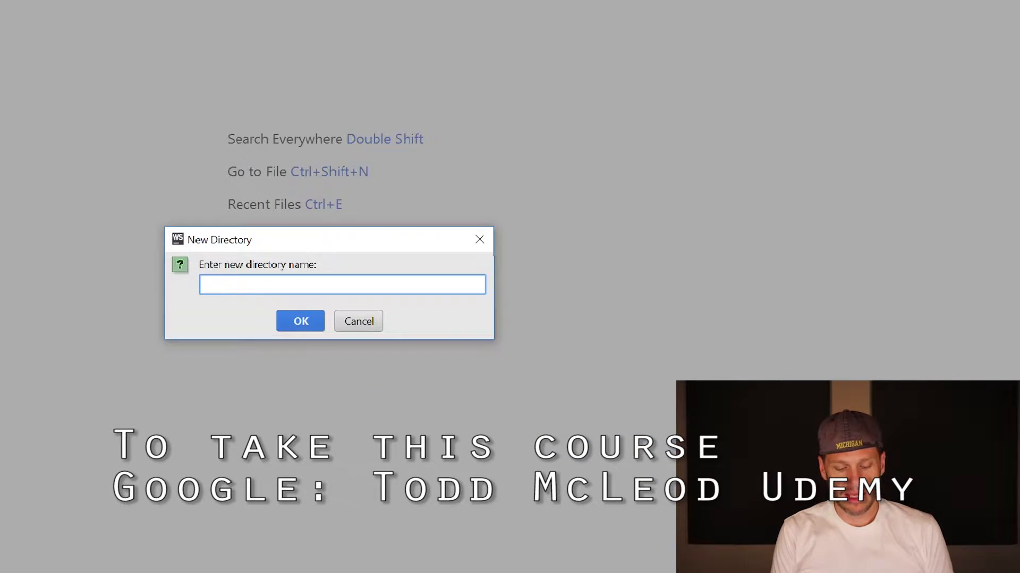
{"action": "type", "text": "005_"}
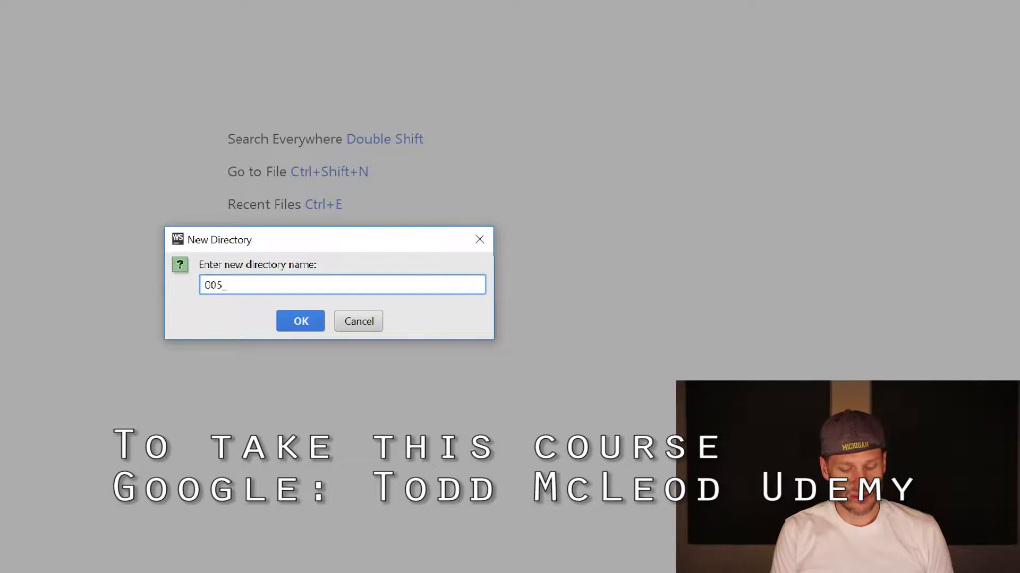
{"action": "type", "text": "essentials-"}
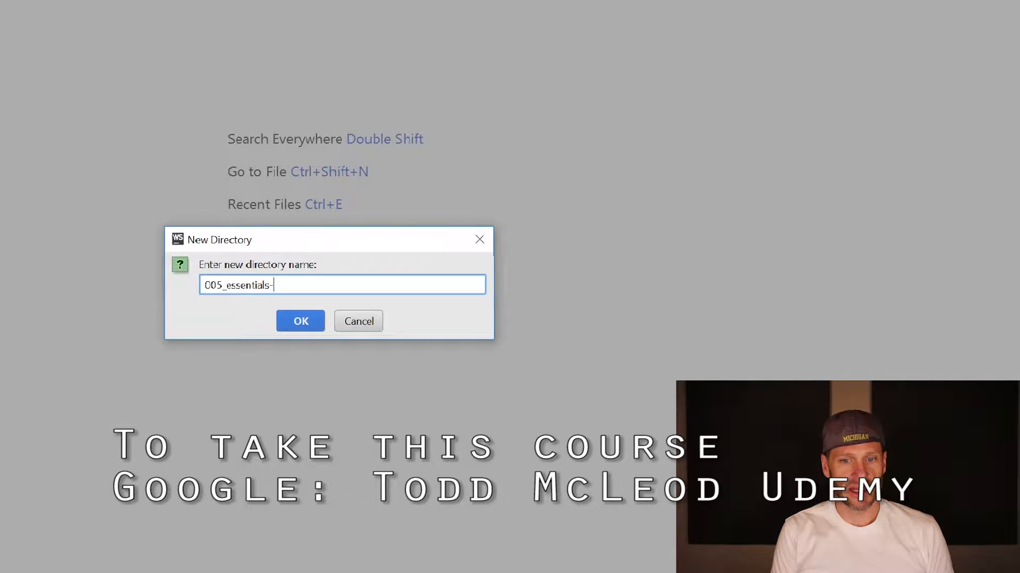
{"action": "type", "text": "tags"}
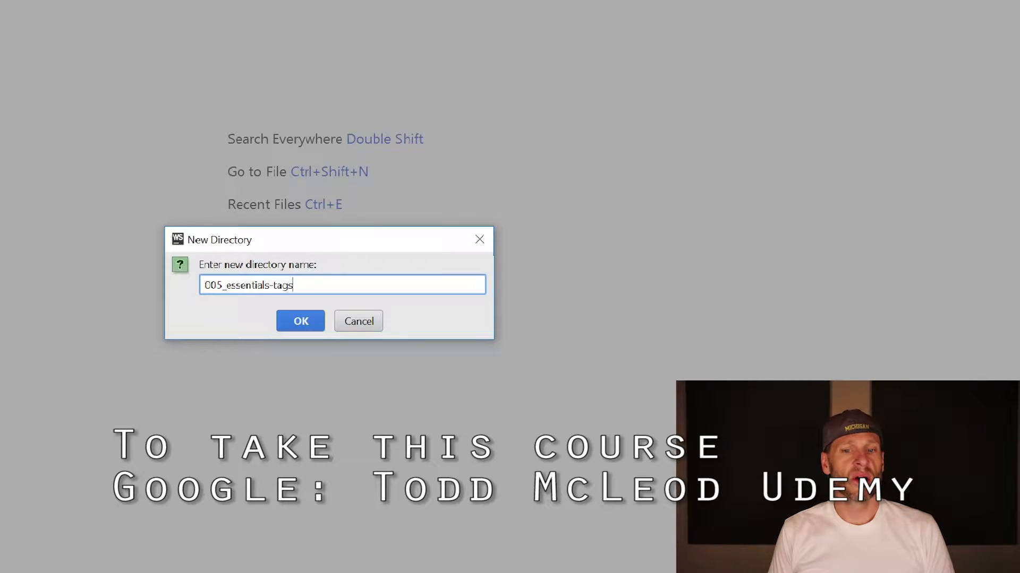
{"action": "left_click", "coordinate": [299, 321]}
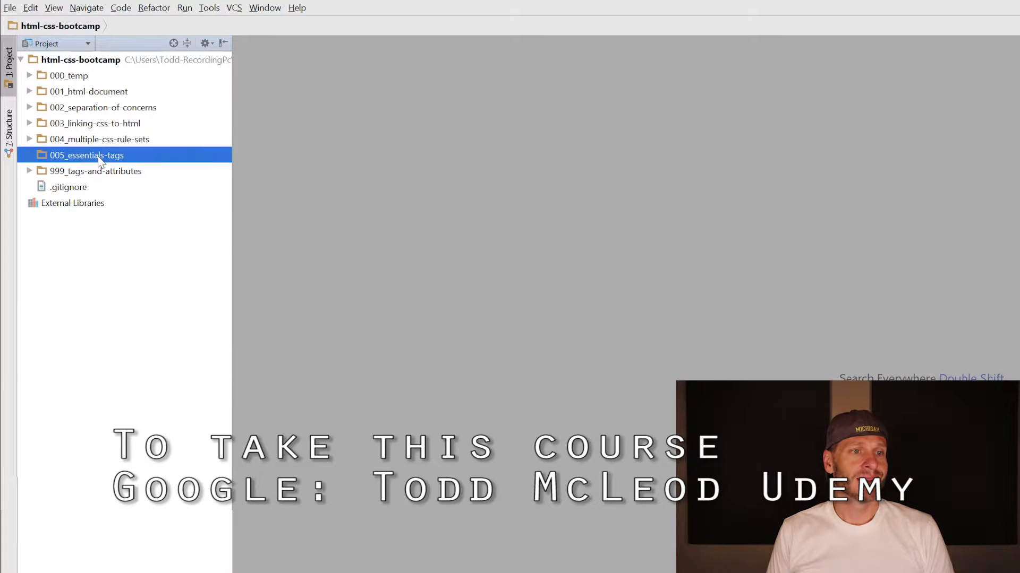
Create a 01_paragraph-element subdirectory inside 005_essentials-tags.
{"action": "right_click", "coordinate": [86, 155]}
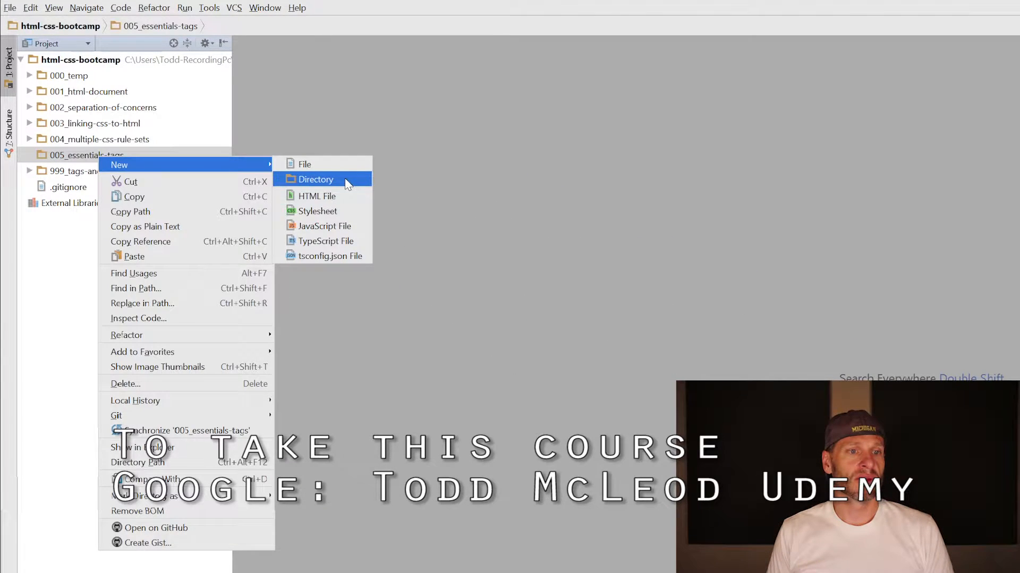
{"action": "left_click", "coordinate": [315, 178]}
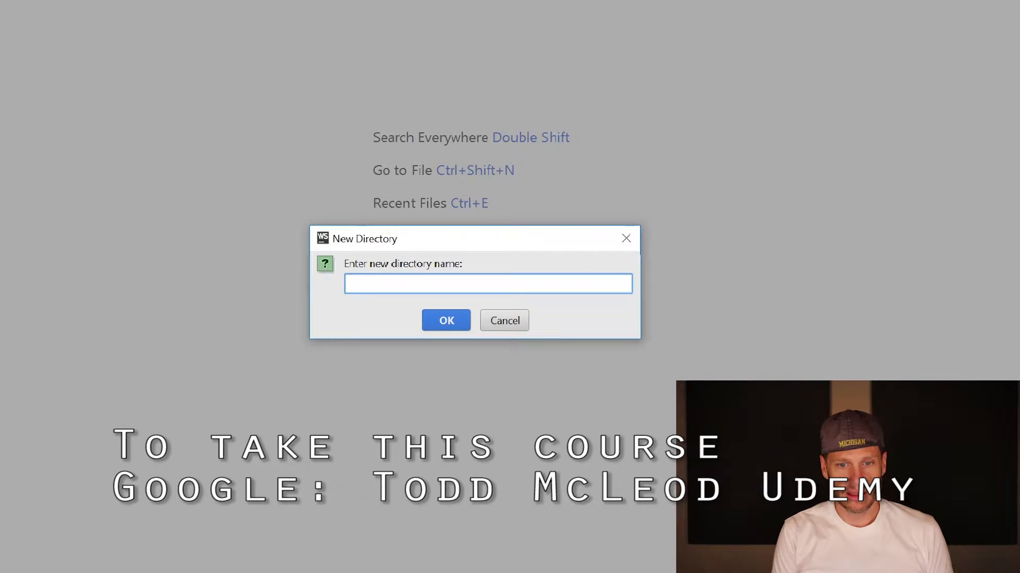
{"action": "type", "text": "01_"}
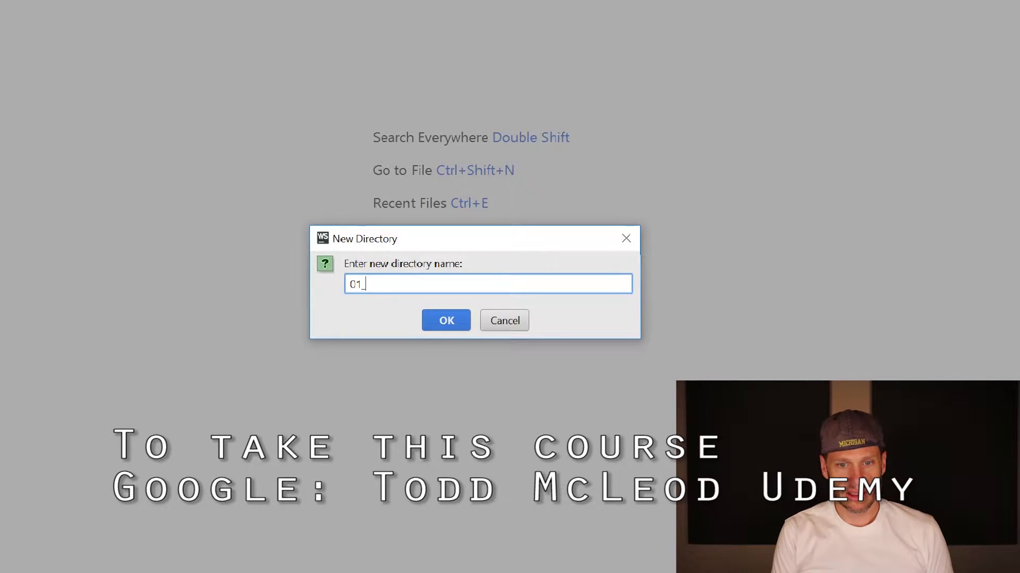
{"action": "type", "text": "paragraph-element"}
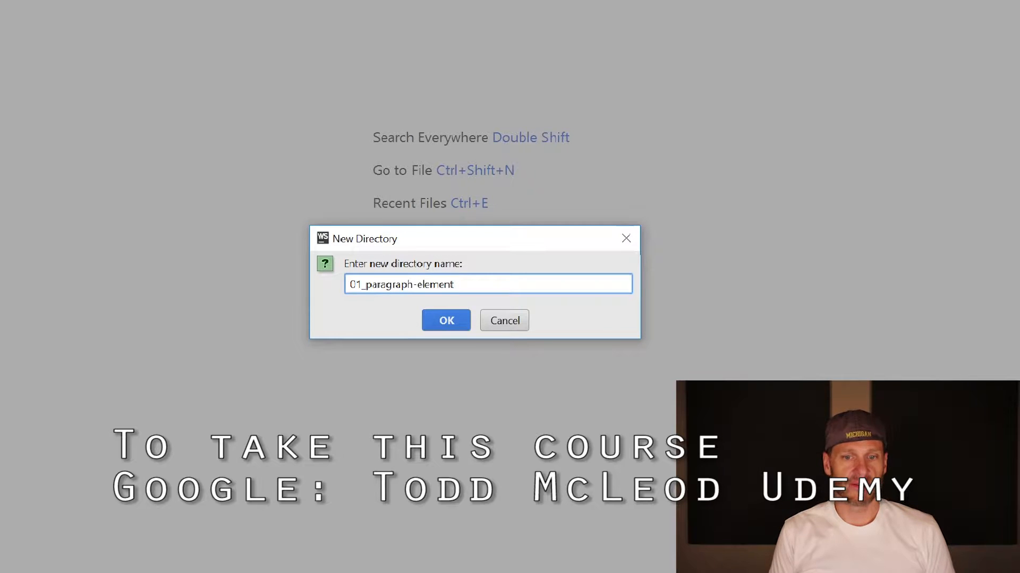
{"action": "left_click", "coordinate": [445, 320]}
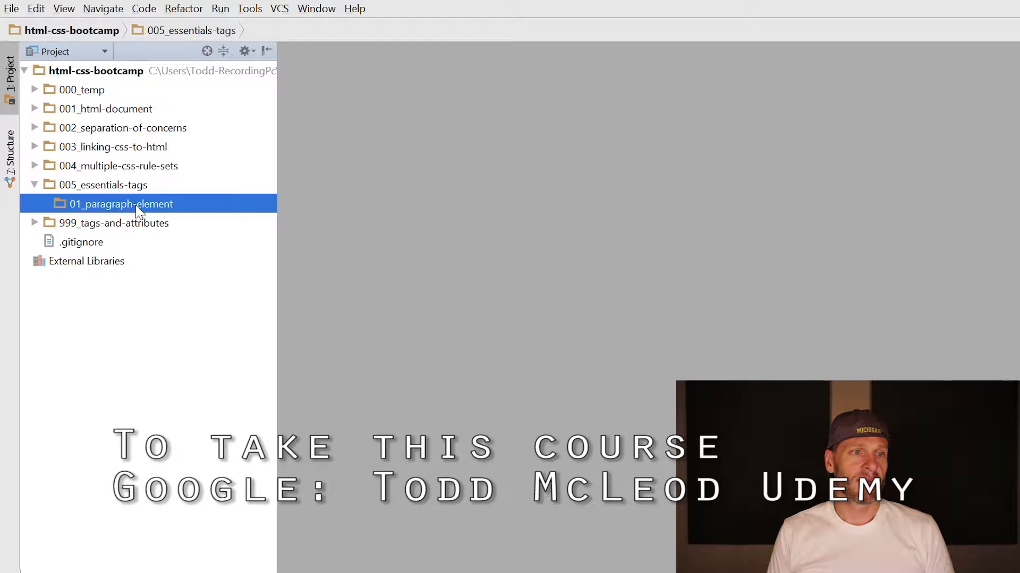
Create an HTML 5 file named indx inside 01_paragraph-element.
{"action": "right_click", "coordinate": [120, 204]}
{"action": "type", "text": "indx"}
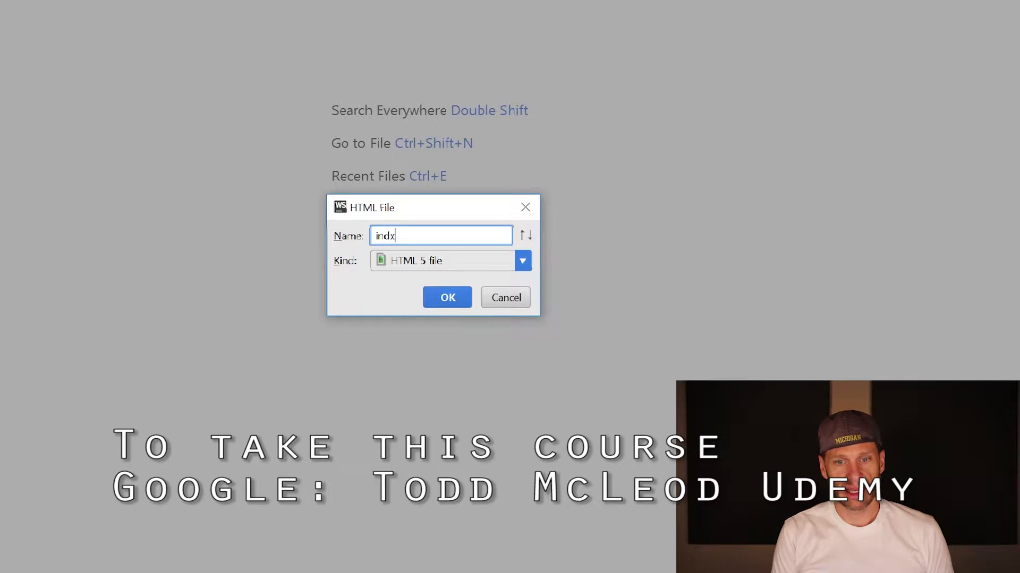
{"action": "left_click", "coordinate": [447, 298]}
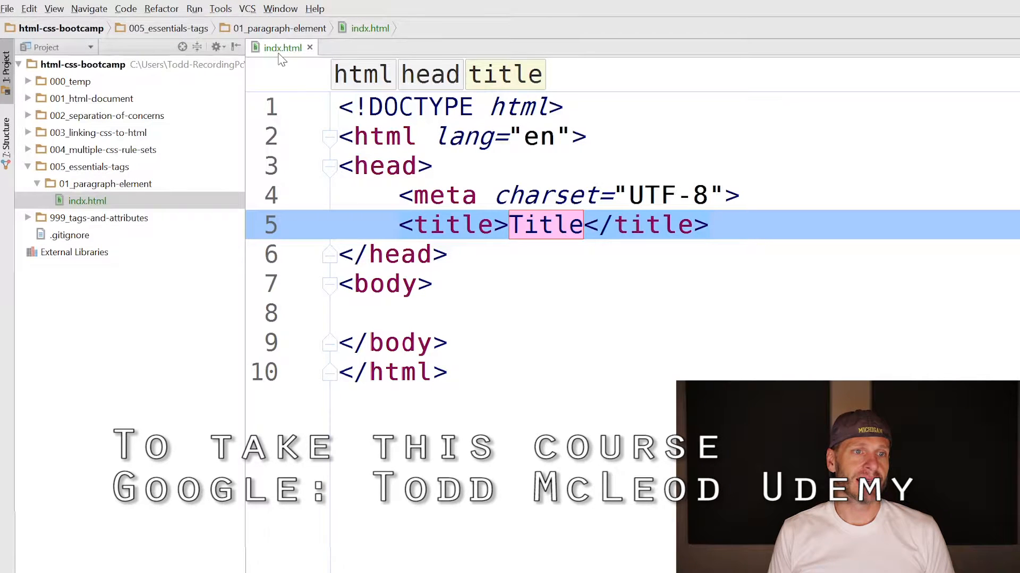
Rename indx.html to index.html via Refactor > Rename.
{"action": "right_click", "coordinate": [87, 200]}
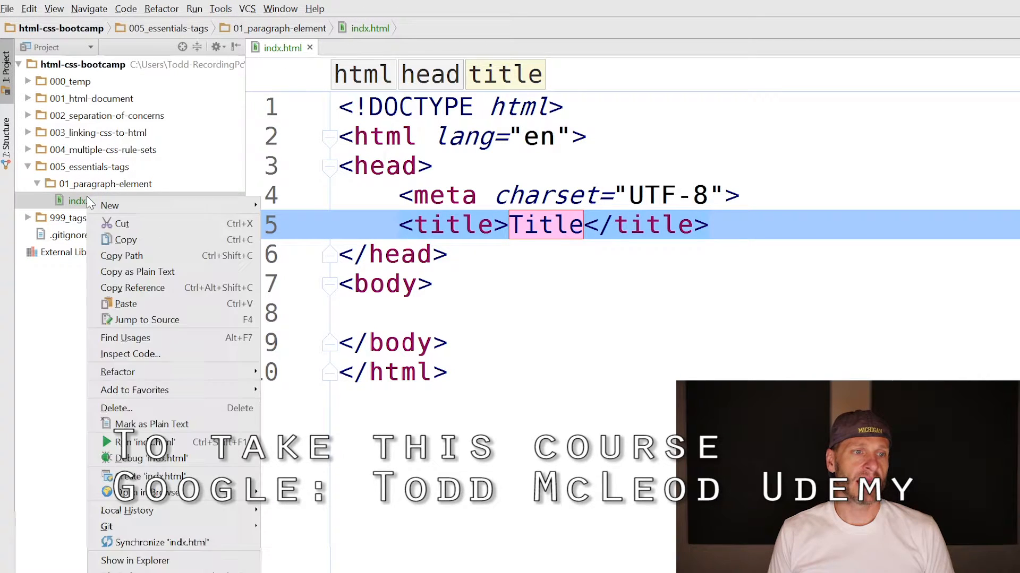
{"action": "mouse_move", "coordinate": [133, 390]}
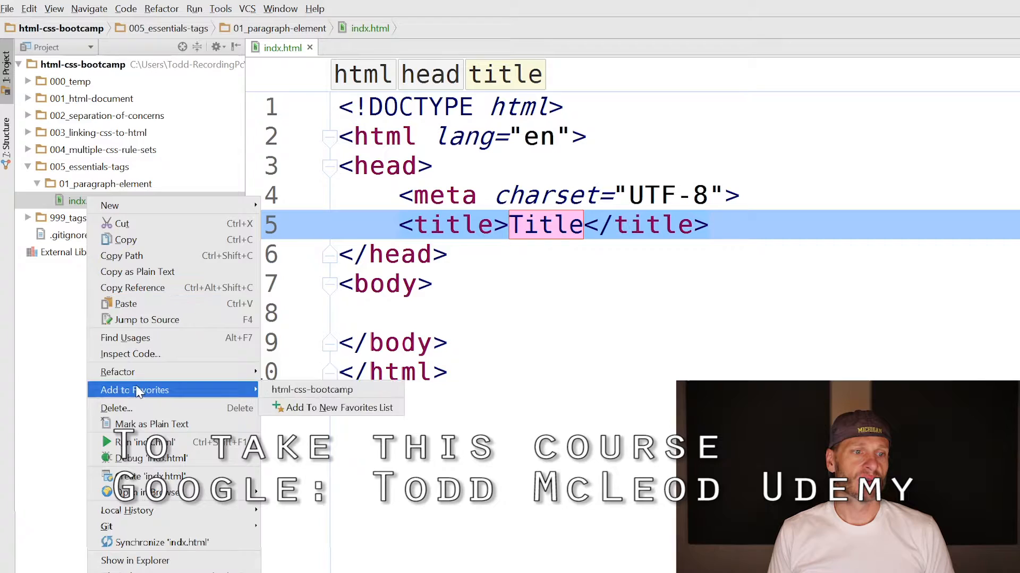
{"action": "mouse_move", "coordinate": [118, 371]}
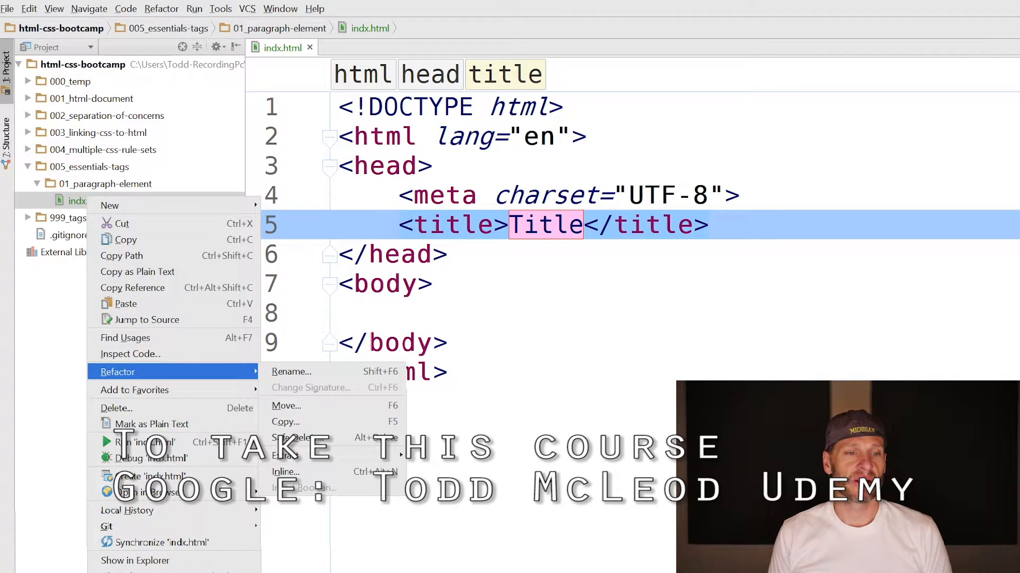
{"action": "mouse_move", "coordinate": [291, 371]}
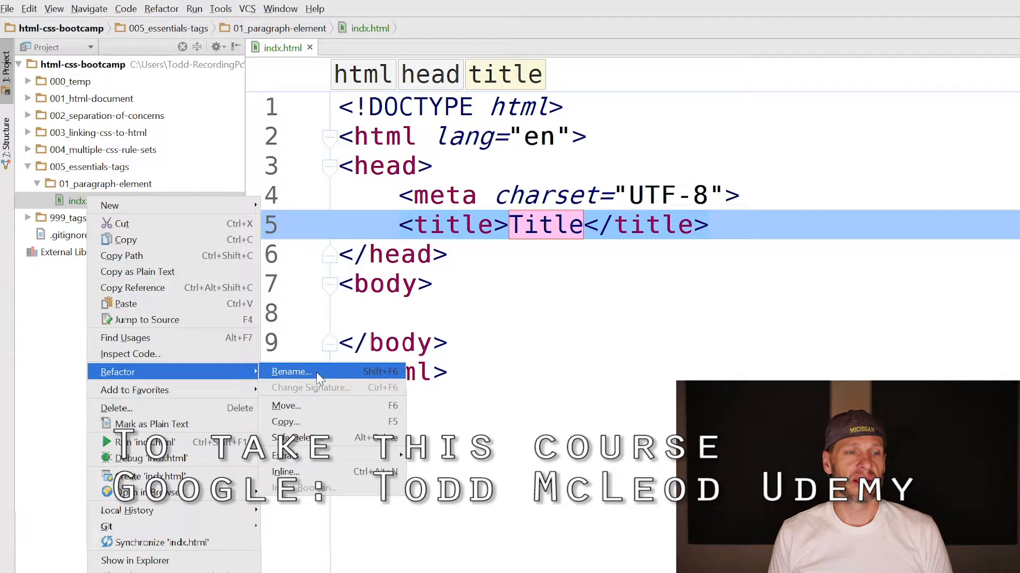
{"action": "left_click", "coordinate": [290, 372]}
{"action": "type", "text": "index.html"}
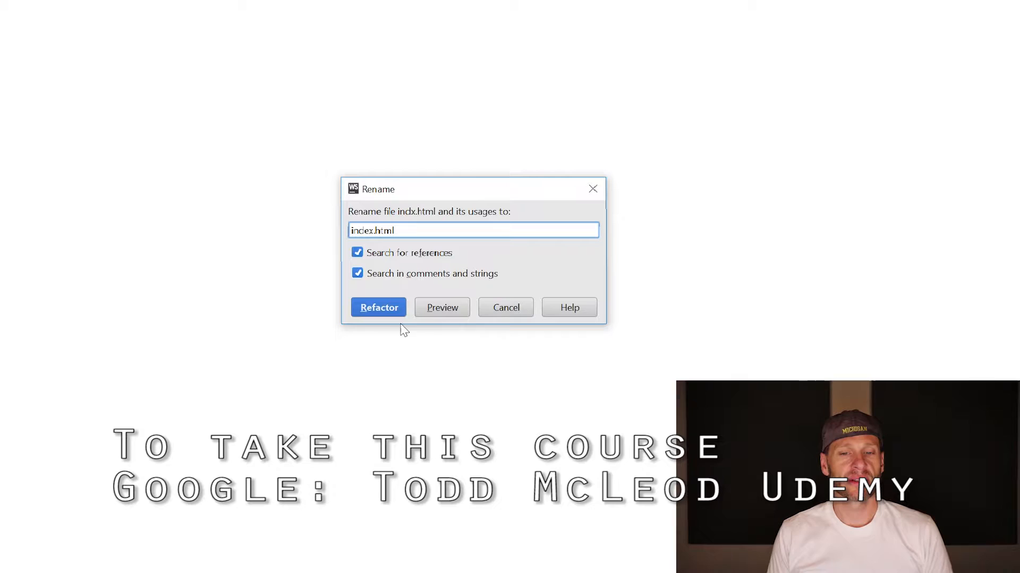
{"action": "left_click", "coordinate": [378, 308]}
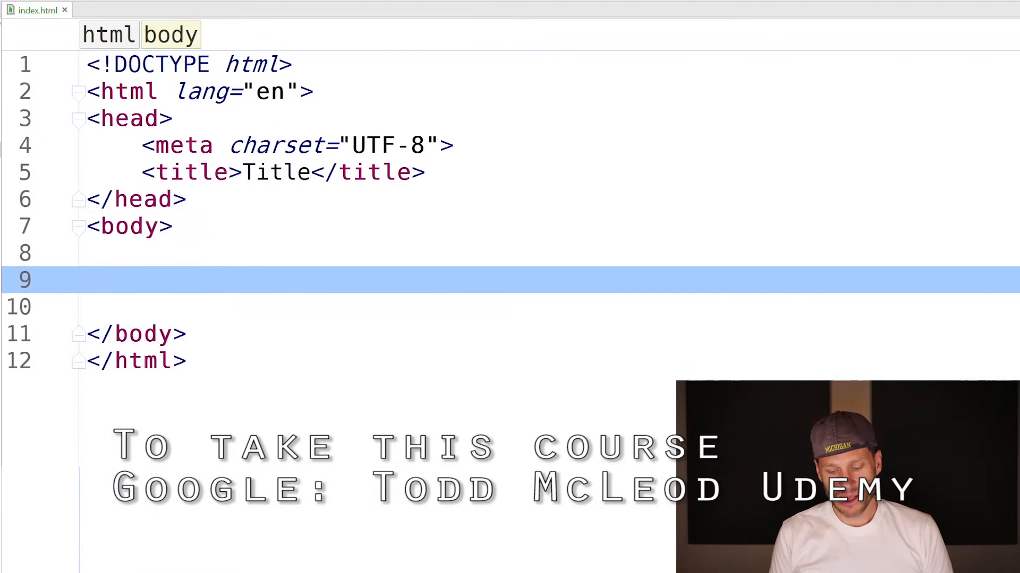
Add a p element to the body and fill it with lorem ipsum placeholder text.
{"action": "type", "text": "p"}
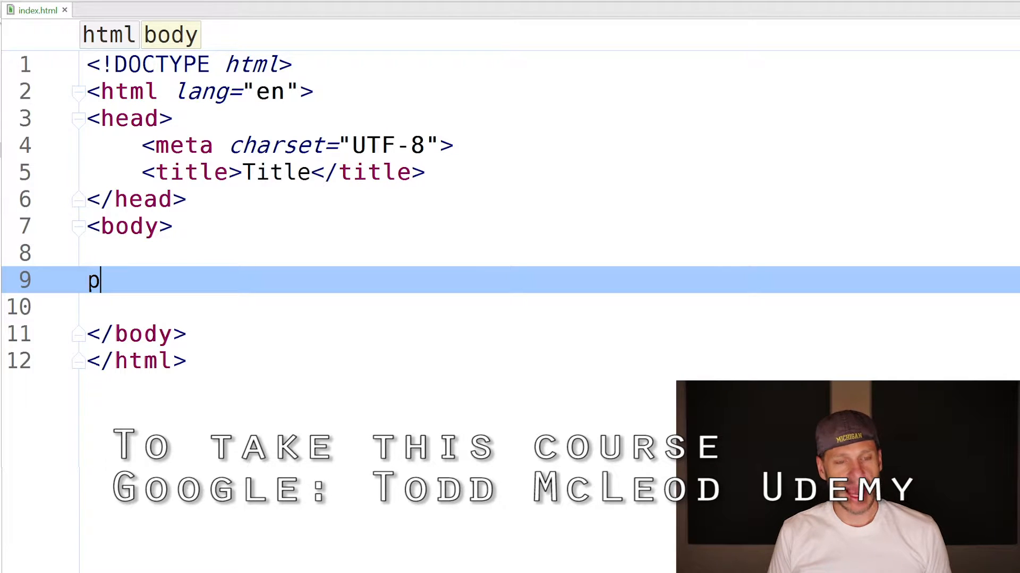
{"action": "key", "text": "Tab"}
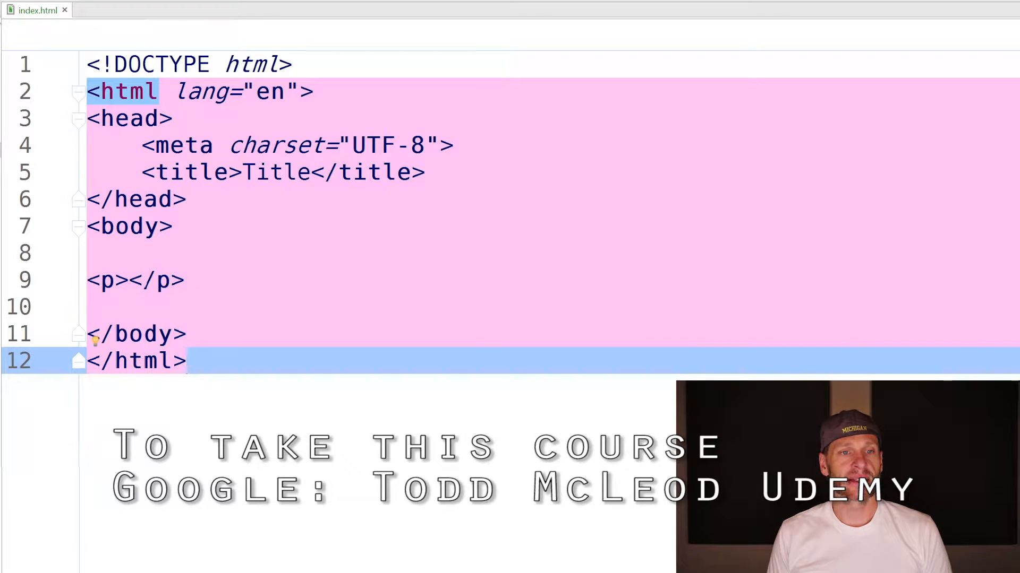
{"action": "left_click", "coordinate": [184, 280]}
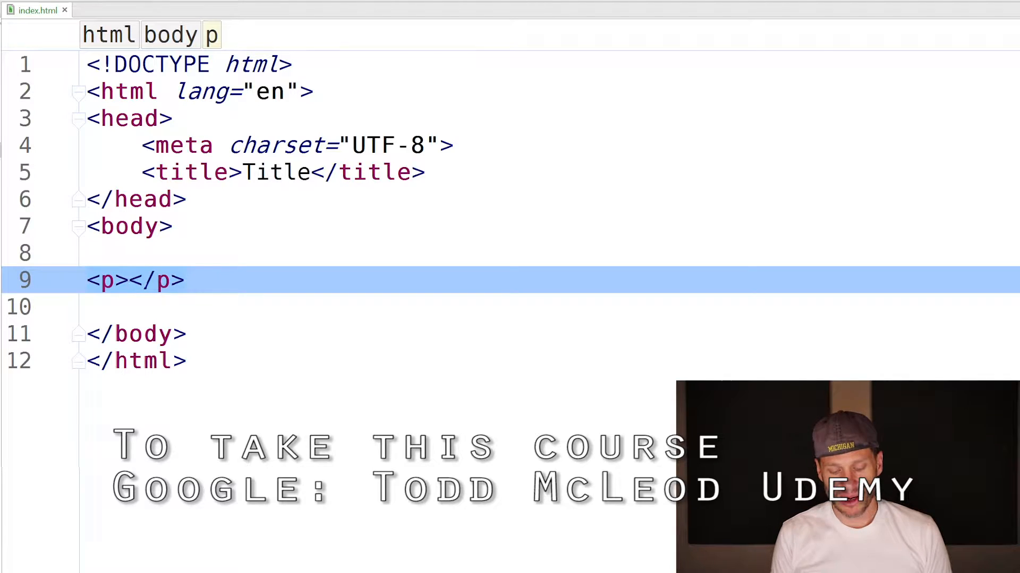
{"action": "type", "text": "lorem"}
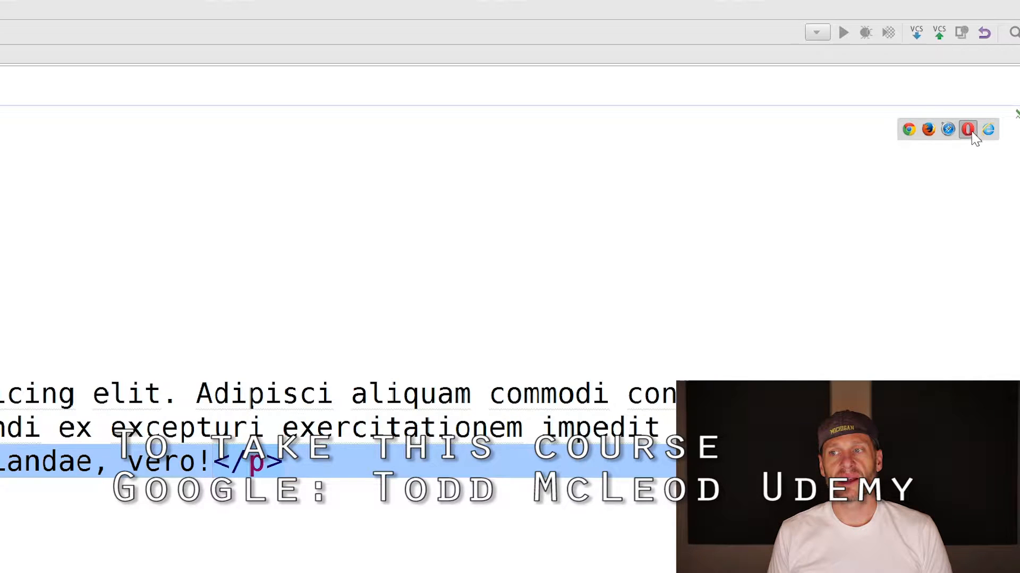
{"action": "mouse_move", "coordinate": [969, 130]}
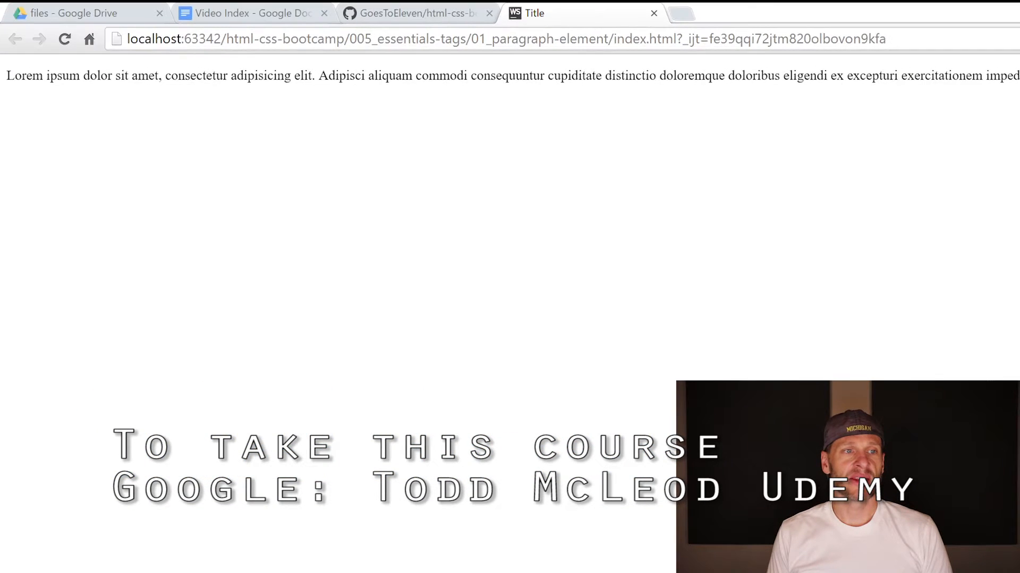
View the rendered paragraph page with its lorem ipsum text in Chrome.
{"action": "left_click_drag", "start_coordinate": [120, 76], "coordinate": [1014, 75]}
{"action": "type", "text": "0"}
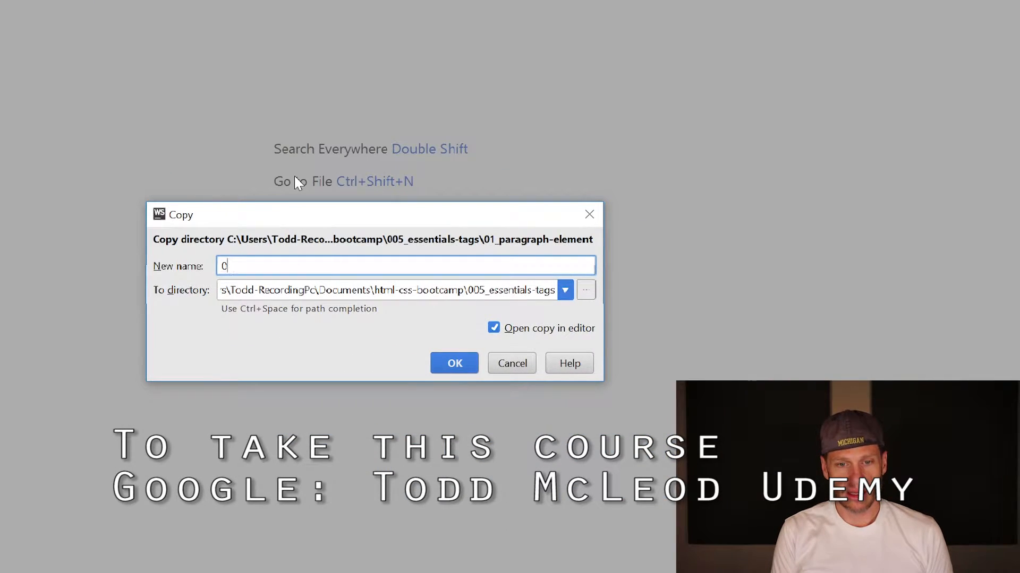
Name the copied folder 02_heading-elements and confirm the copy.
{"action": "type", "text": "2_heading"}
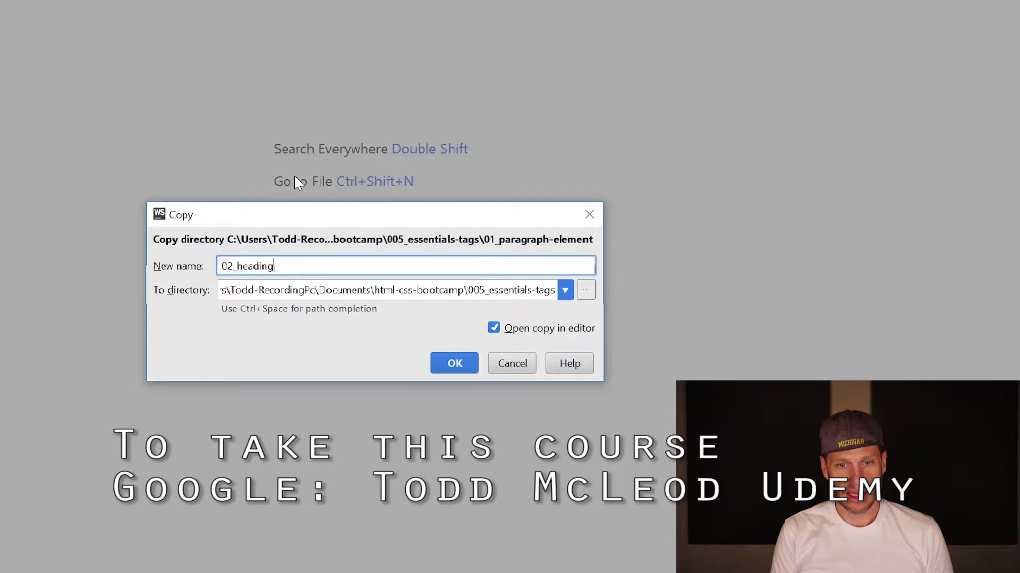
{"action": "type", "text": "-elements"}
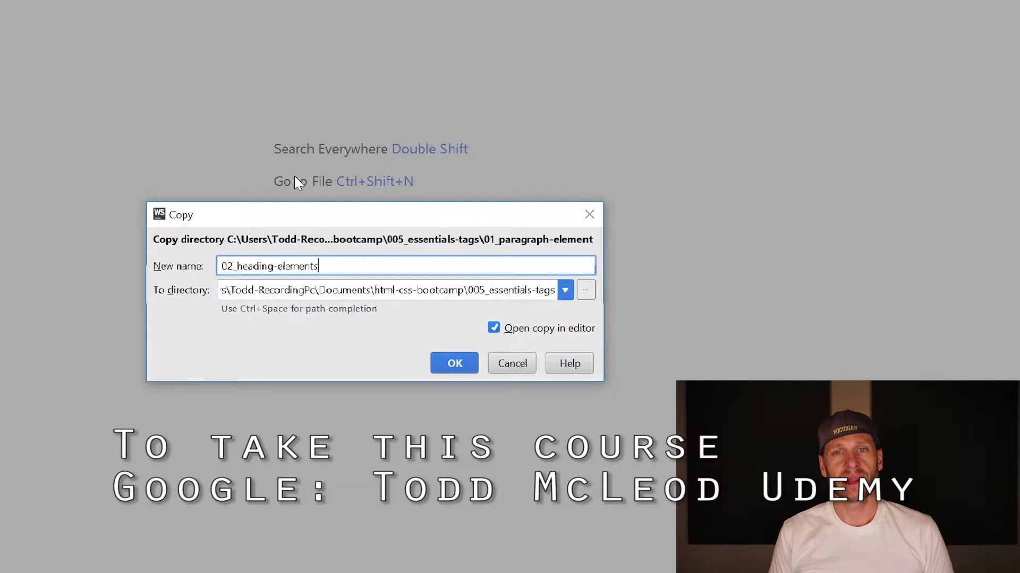
{"action": "left_click", "coordinate": [454, 363]}
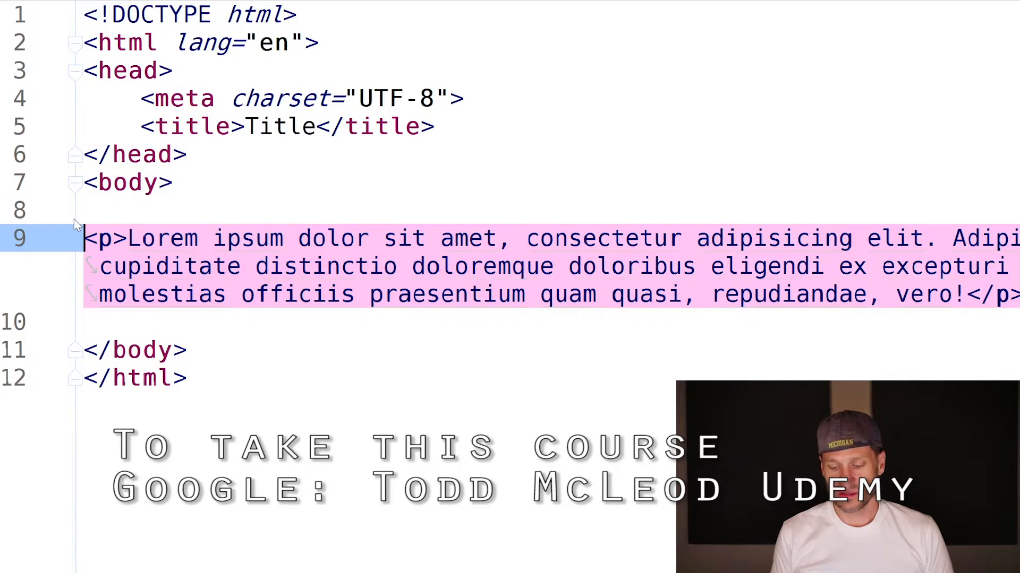
Expand the Emmet abbreviation h1+h2+h3+h4+h5+h6 into six heading elements.
{"action": "type", "text": "h1"}
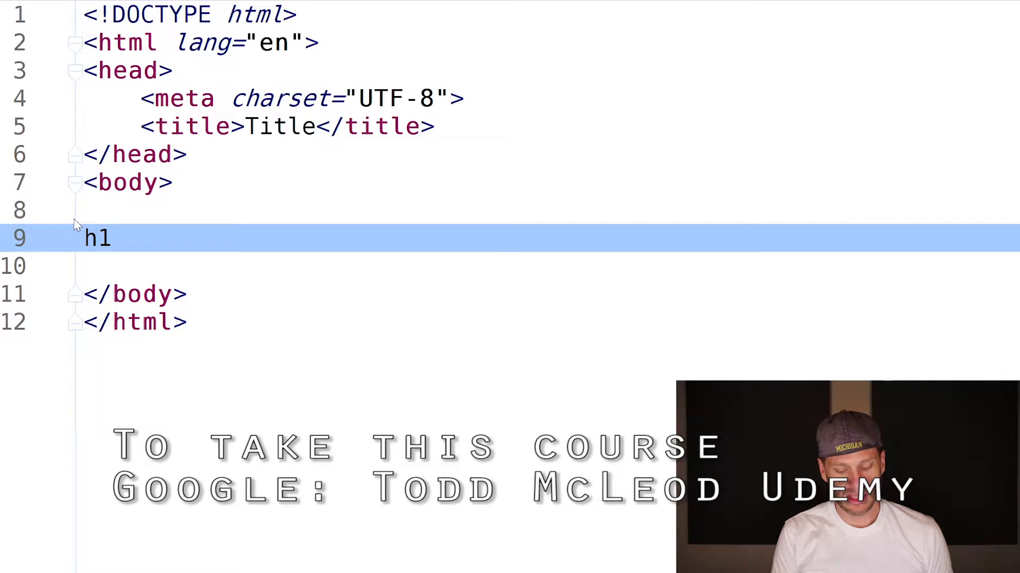
{"action": "type", "text": "+"}
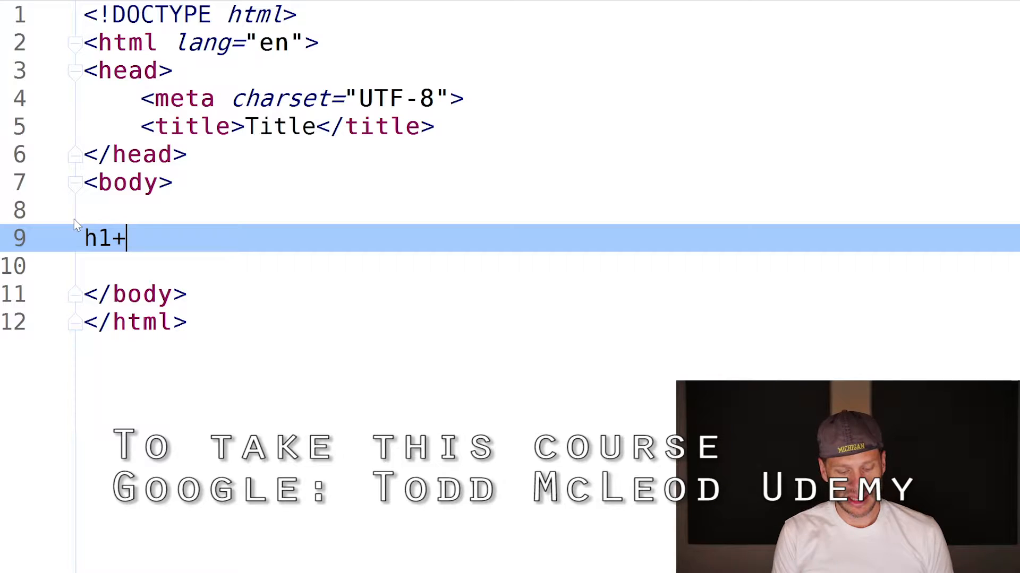
{"action": "type", "text": "h2+h3"}
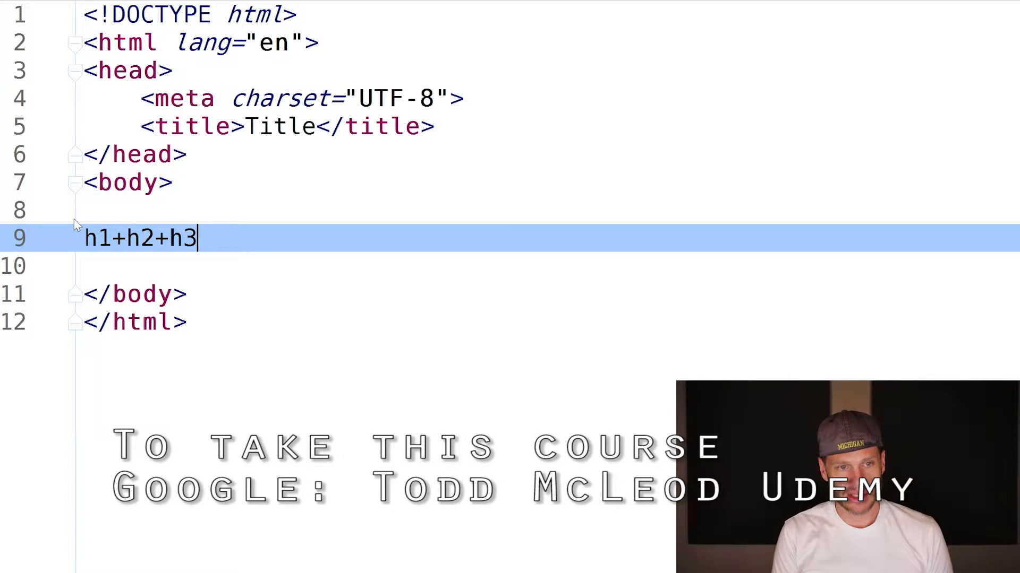
{"action": "type", "text": "+h4"}
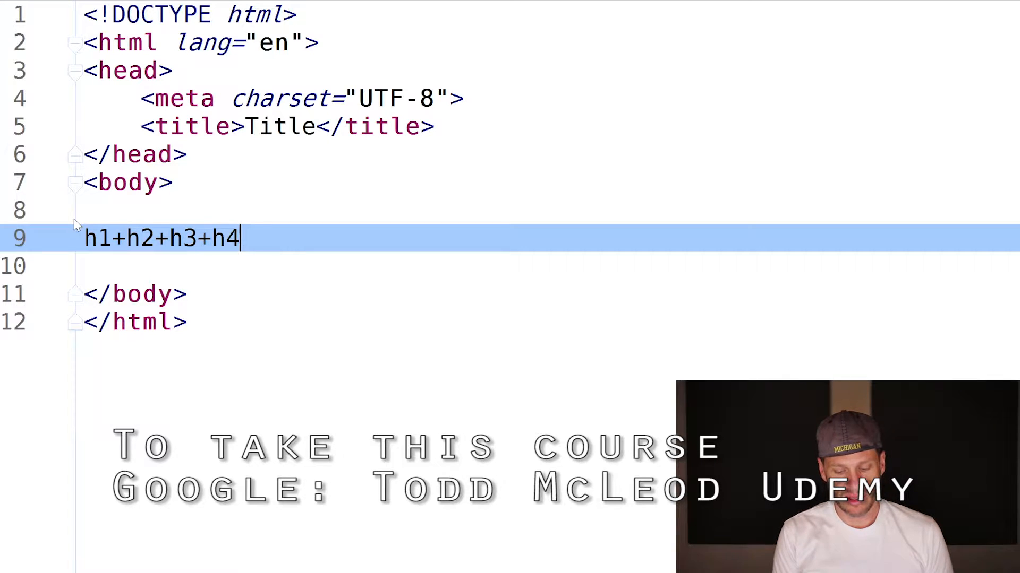
{"action": "type", "text": "+h5+"}
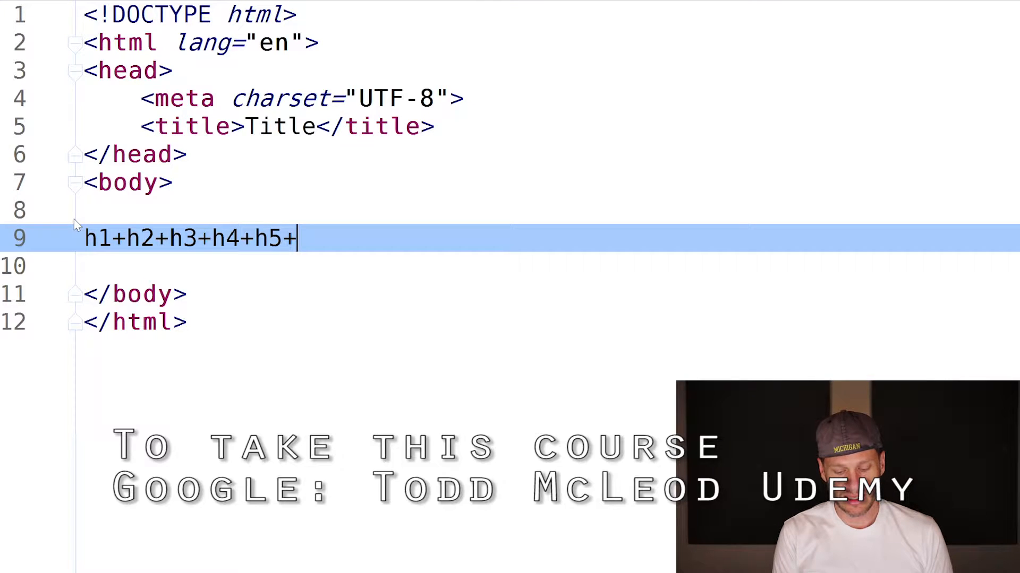
{"action": "type", "text": "h6"}
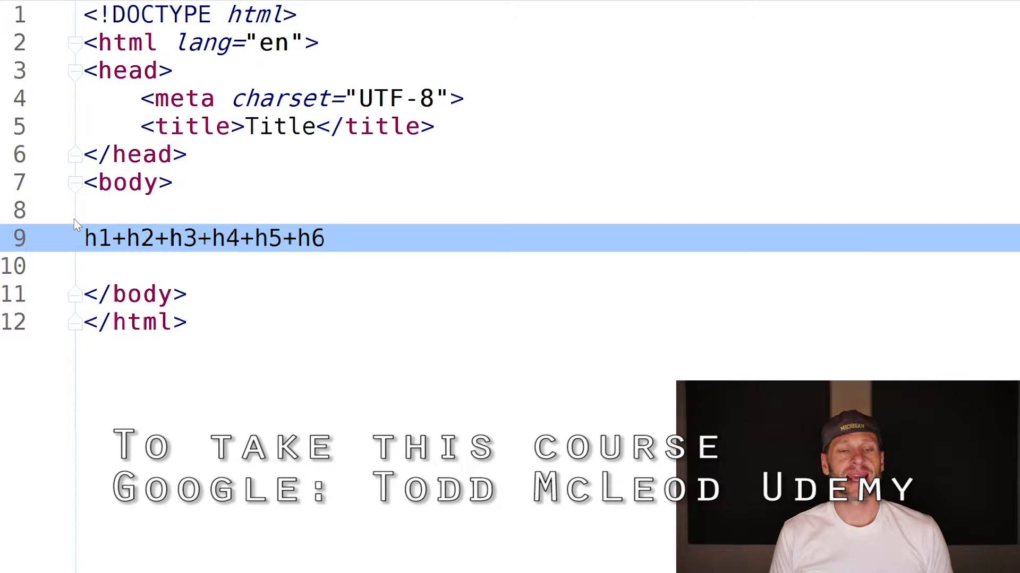
{"action": "key", "text": "Tab"}
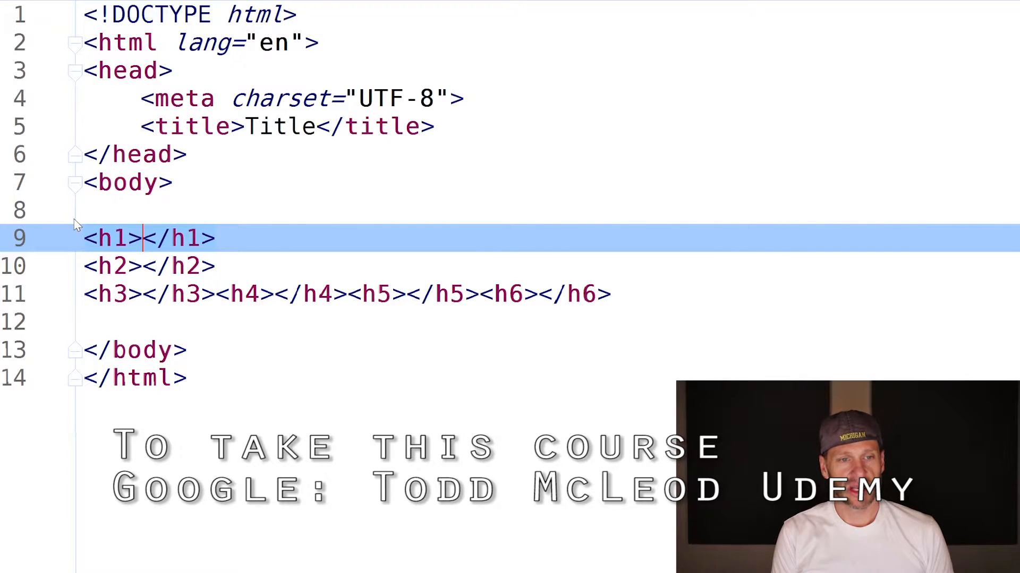
Fill the headings with text such as 'heading 1', 'heading 2', 'this would be a heading 3'.
{"action": "type", "text": "heading 1"}
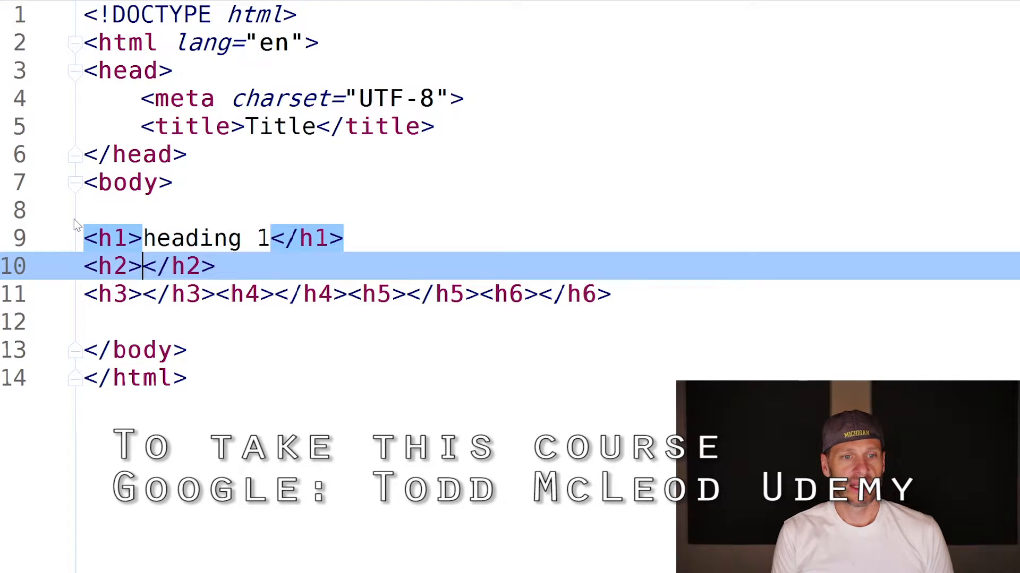
{"action": "type", "text": "heading 2"}
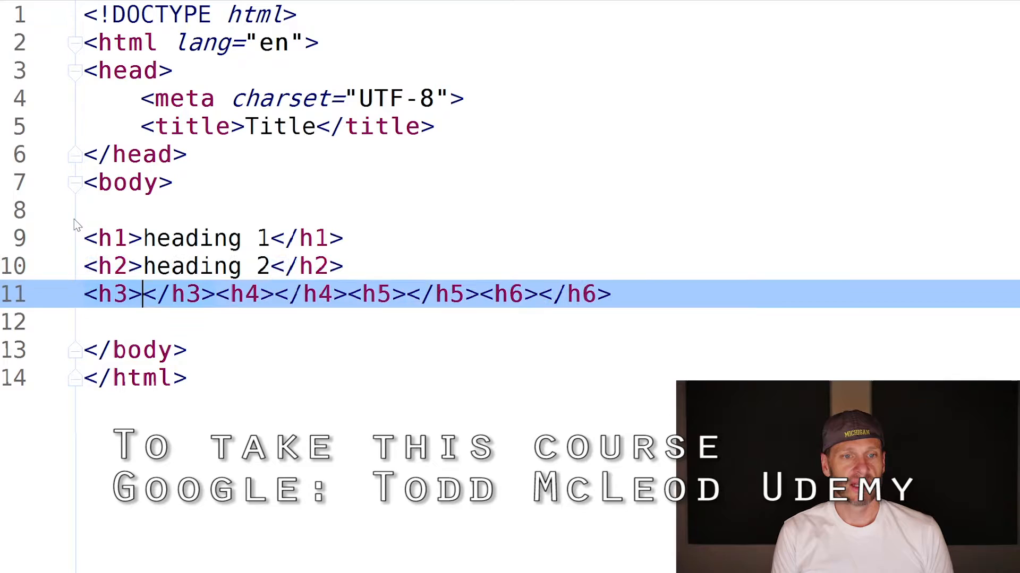
{"action": "type", "text": "this would be a"}
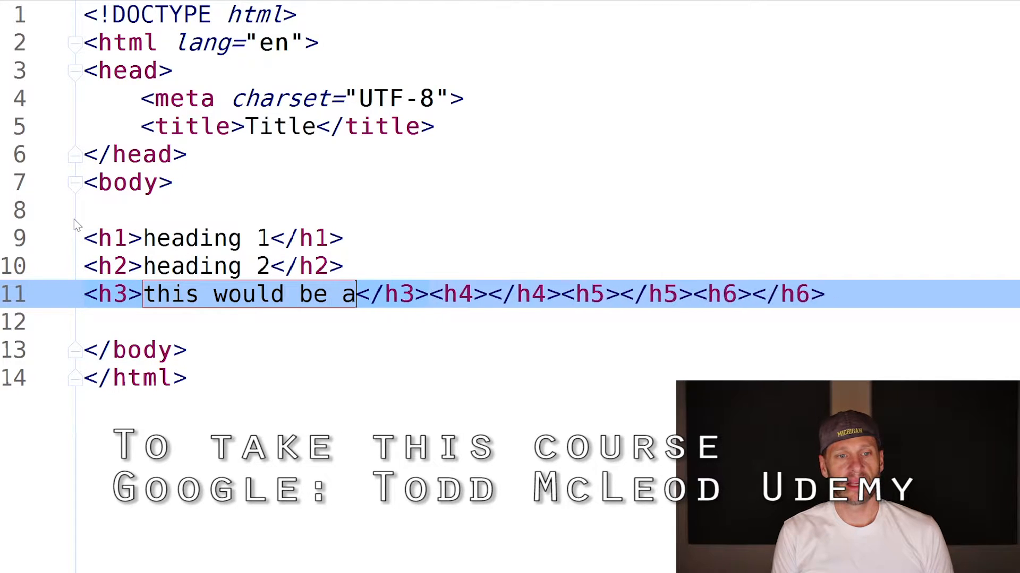
{"action": "type", "text": "heading 3"}
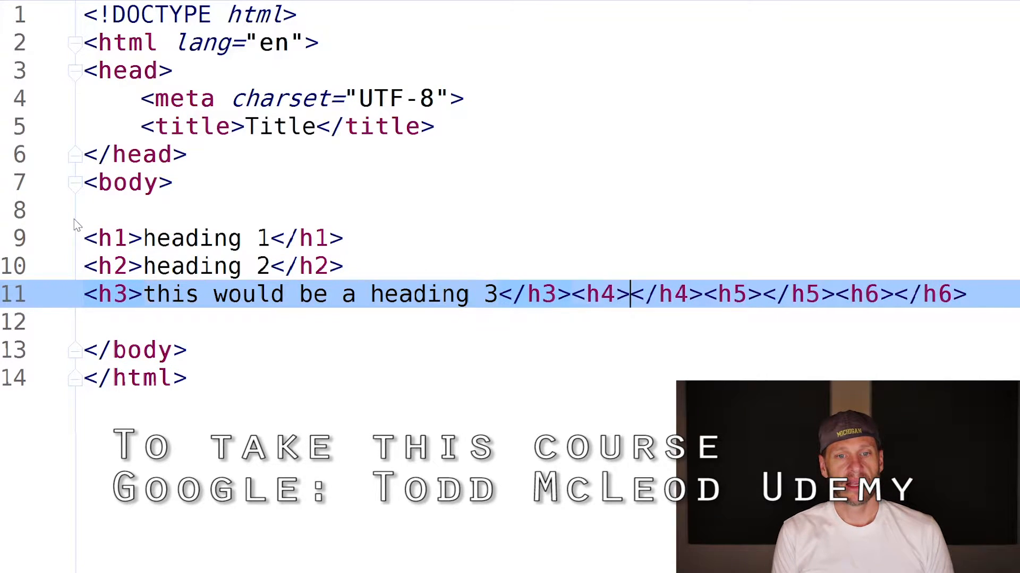
{"action": "type", "text": "and a"}
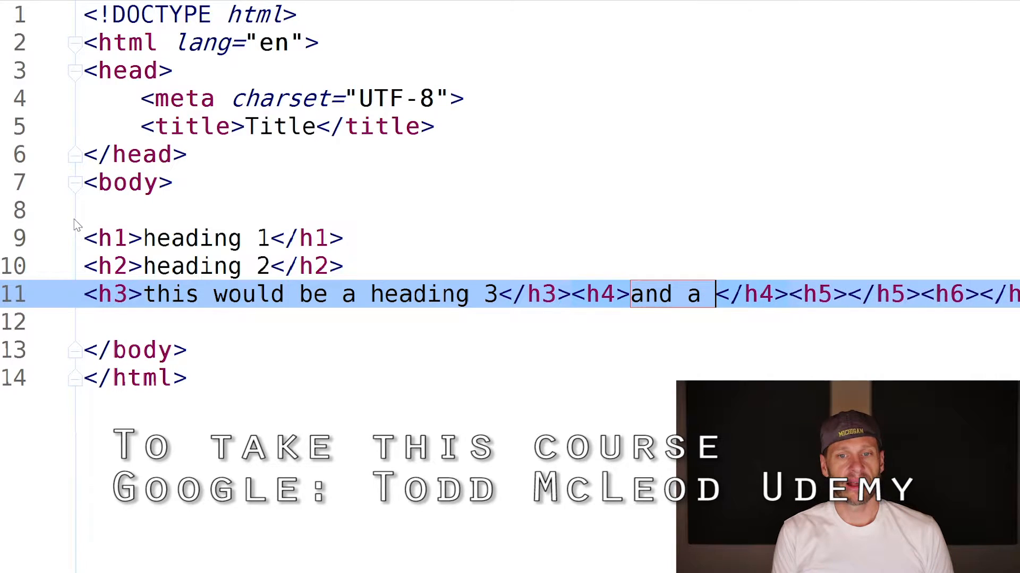
{"action": "type", "text": "heading 4"}
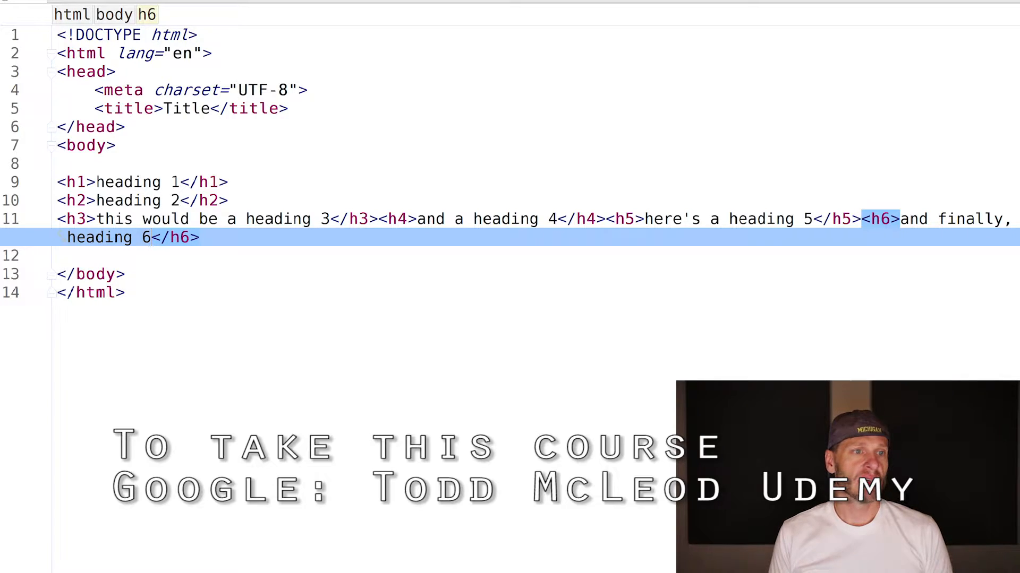
Reformat the code so each heading h1 through h6 sits on its own line.
{"action": "left_click", "coordinate": [100, 4]}
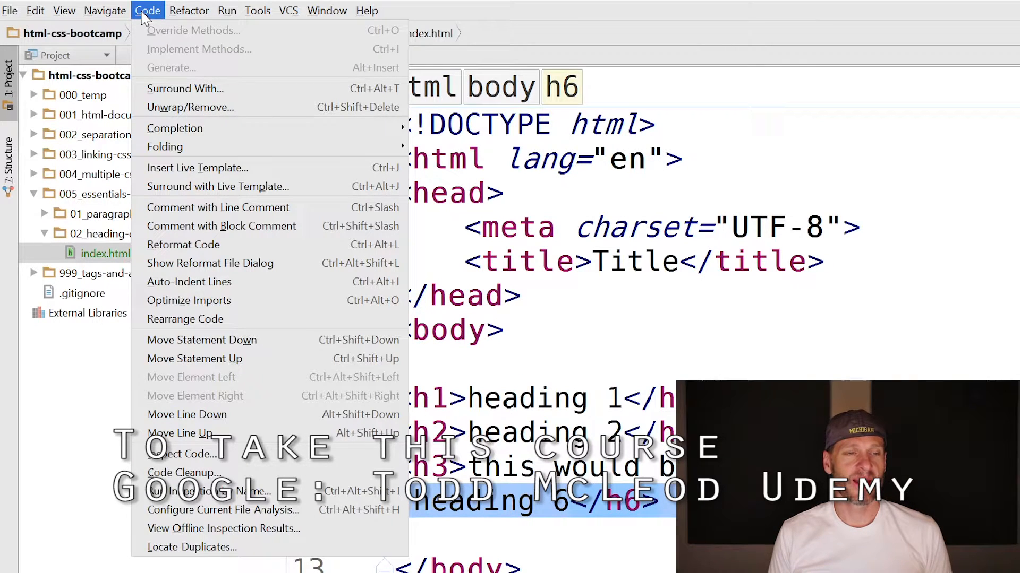
{"action": "mouse_move", "coordinate": [184, 244]}
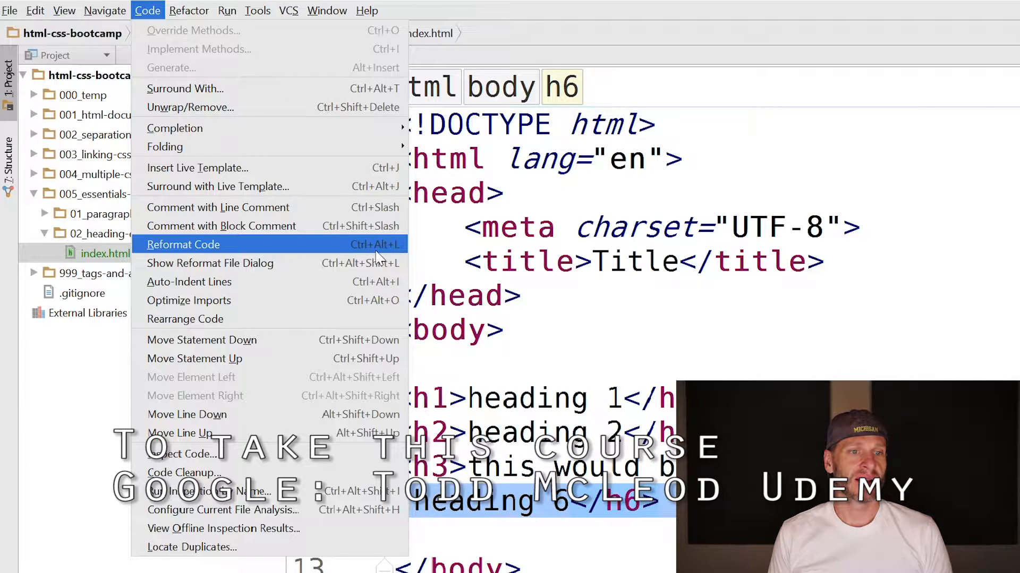
{"action": "mouse_move", "coordinate": [307, 249]}
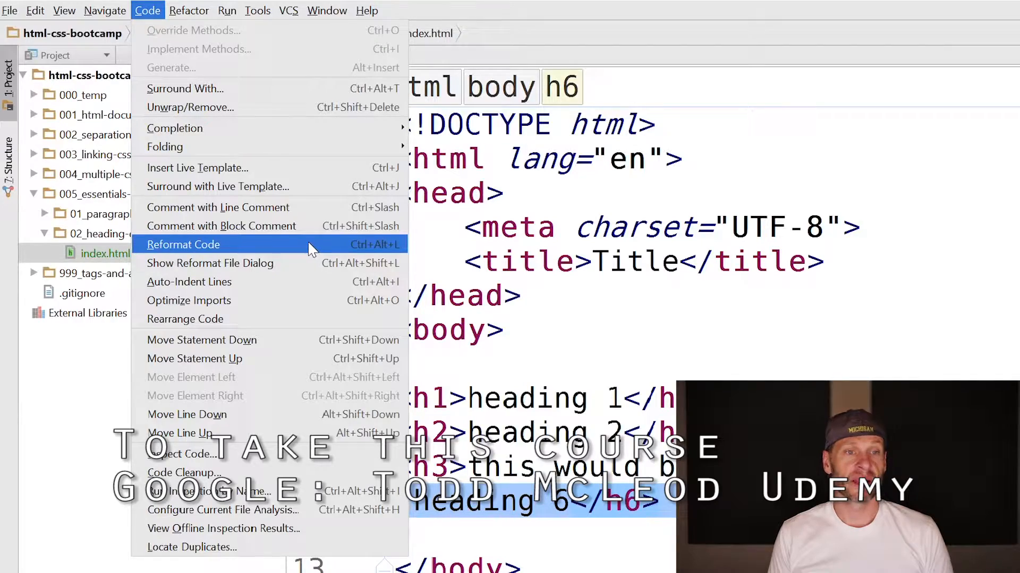
{"action": "left_click", "coordinate": [183, 245]}
{"action": "type", "text": "and finally, "}
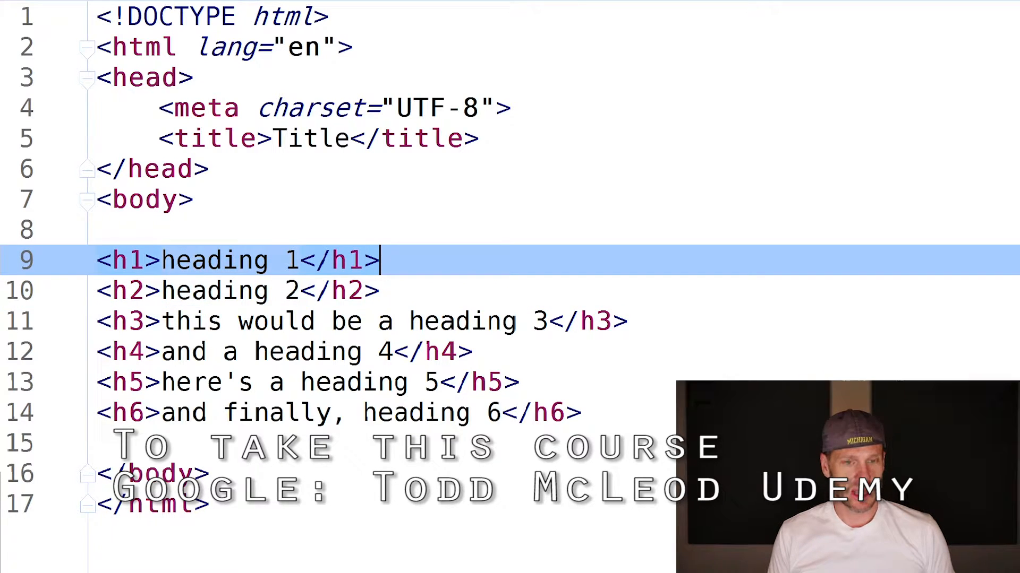
Insert a lorem ipsum placeholder paragraph beneath a heading in index.html.
{"action": "left_click_drag", "start_coordinate": [377, 259], "coordinate": [628, 320]}
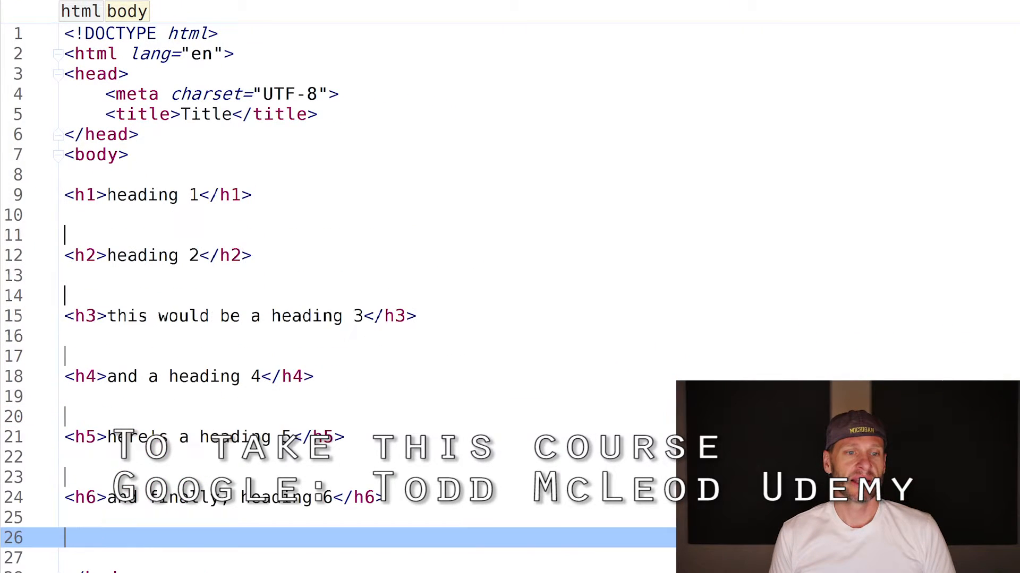
{"action": "type", "text": "p"}
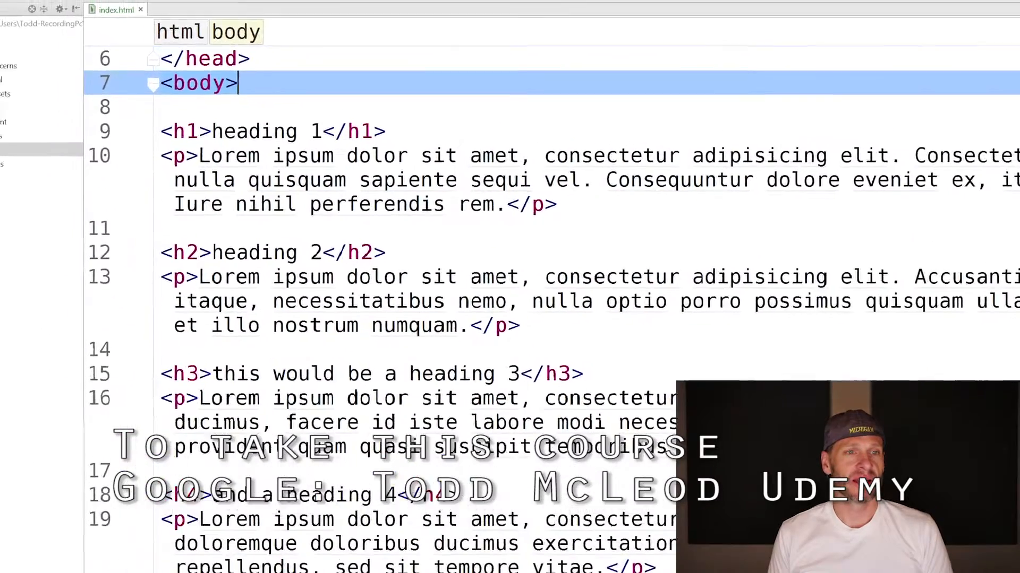
Show Help > Keymap Reference and scroll through the ReferenceCard.pdf shortcuts.
{"action": "left_click", "coordinate": [370, 6]}
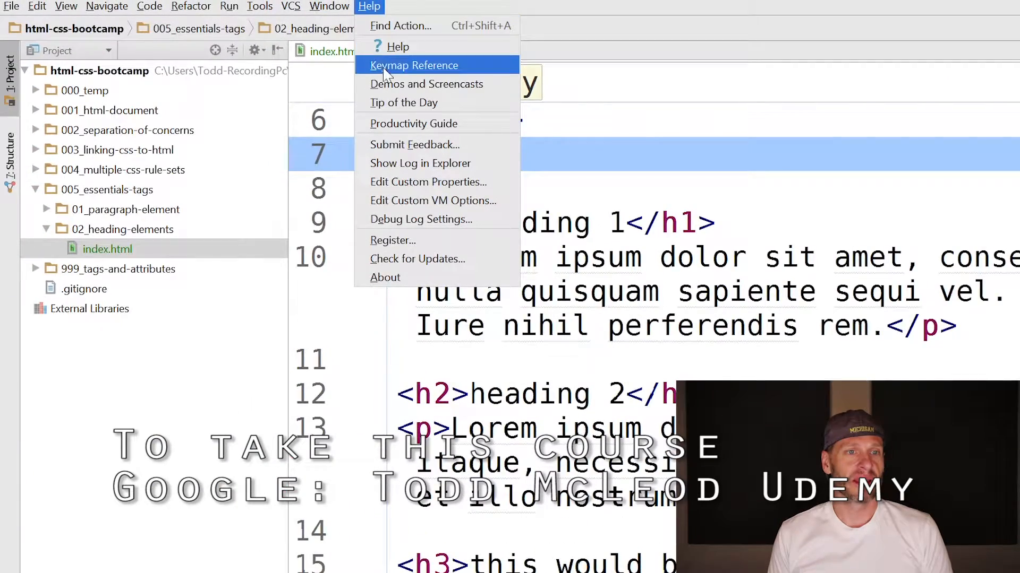
{"action": "left_click", "coordinate": [414, 65]}
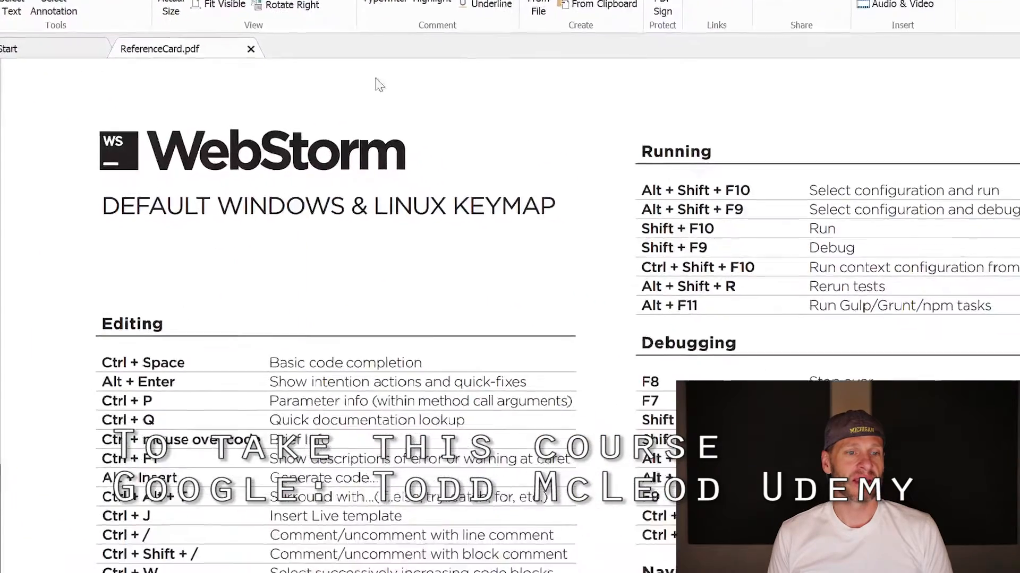
{"action": "scroll", "scroll_direction": "down", "scroll_amount": 3}
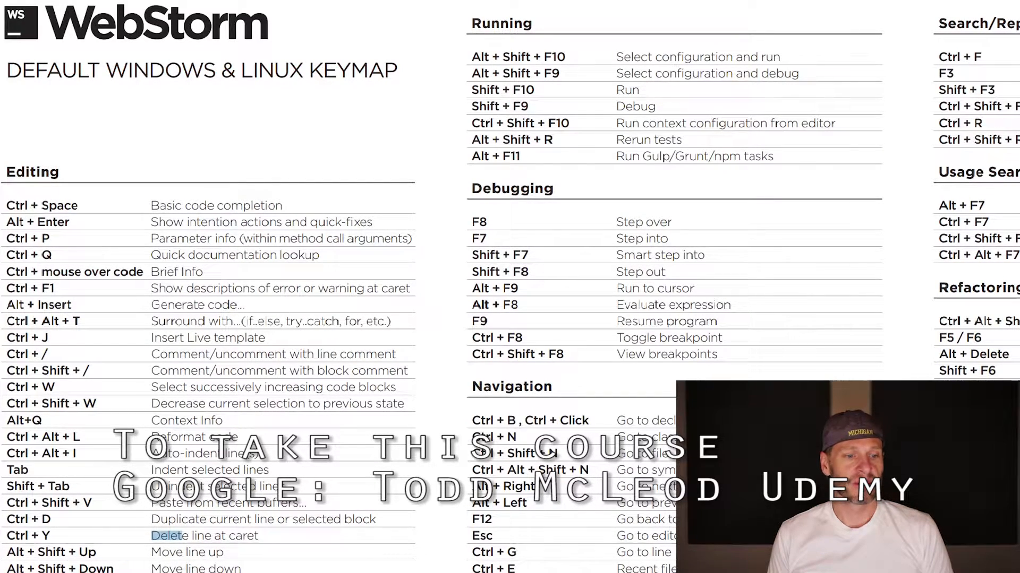
{"action": "scroll", "scroll_direction": "down", "scroll_amount": 3}
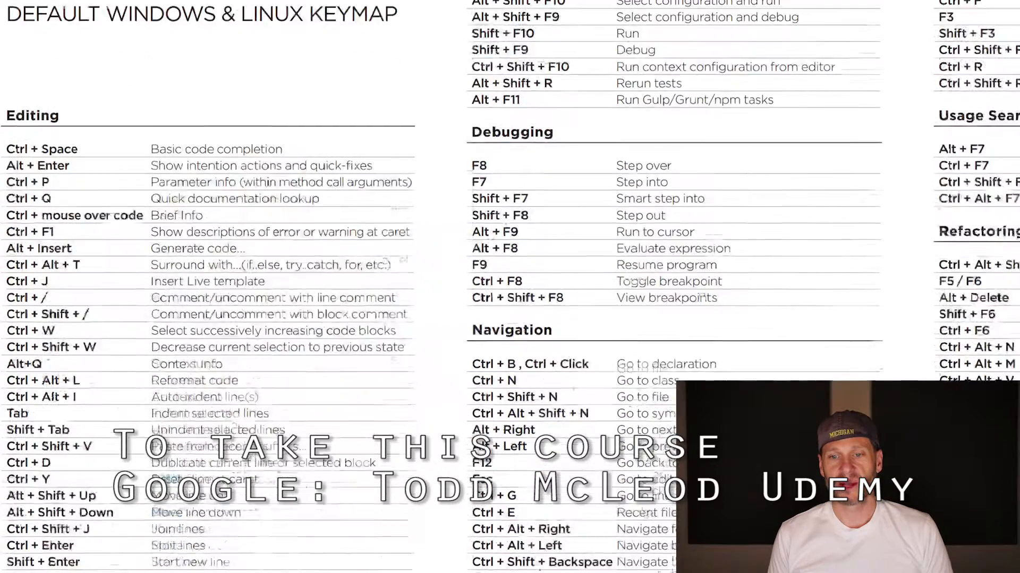
{"action": "scroll", "scroll_direction": "down", "scroll_amount": 3}
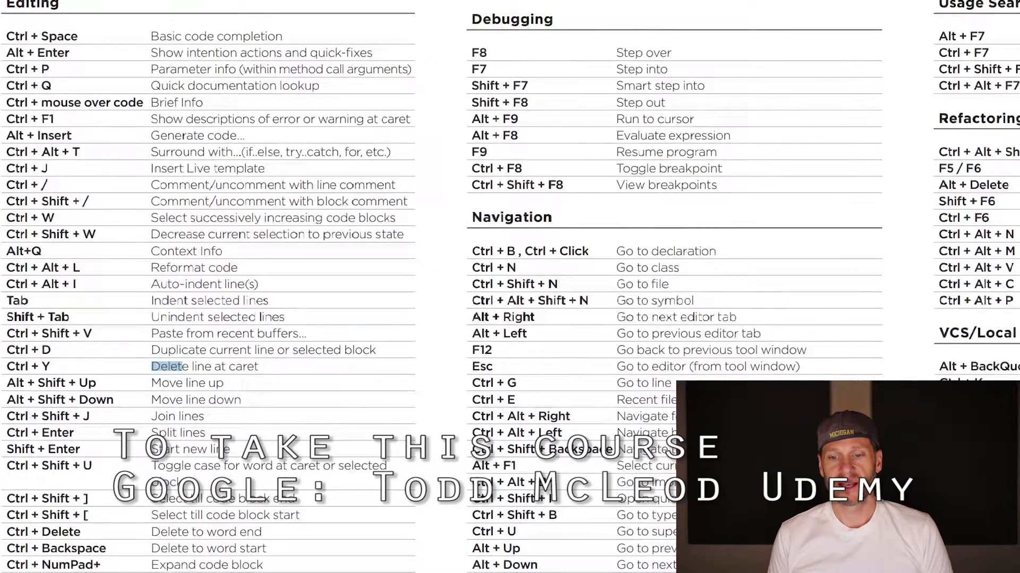
{"action": "scroll", "scroll_direction": "down", "scroll_amount": 3}
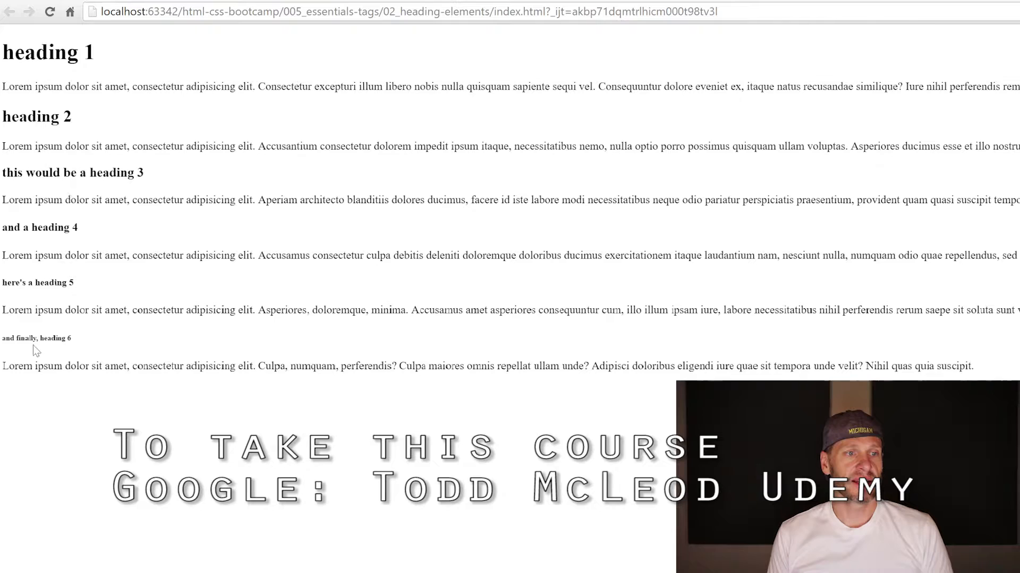
{"action": "mouse_move", "coordinate": [276, 61]}
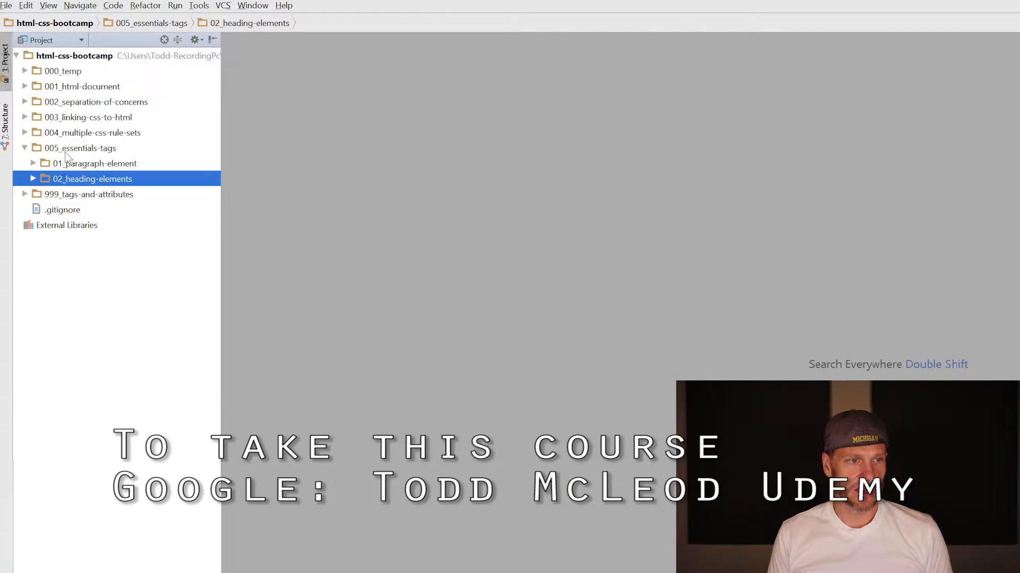
Create the 03_unordered-list-element folder with a new index.html and start the 04 folder.
{"action": "right_click", "coordinate": [79, 148]}
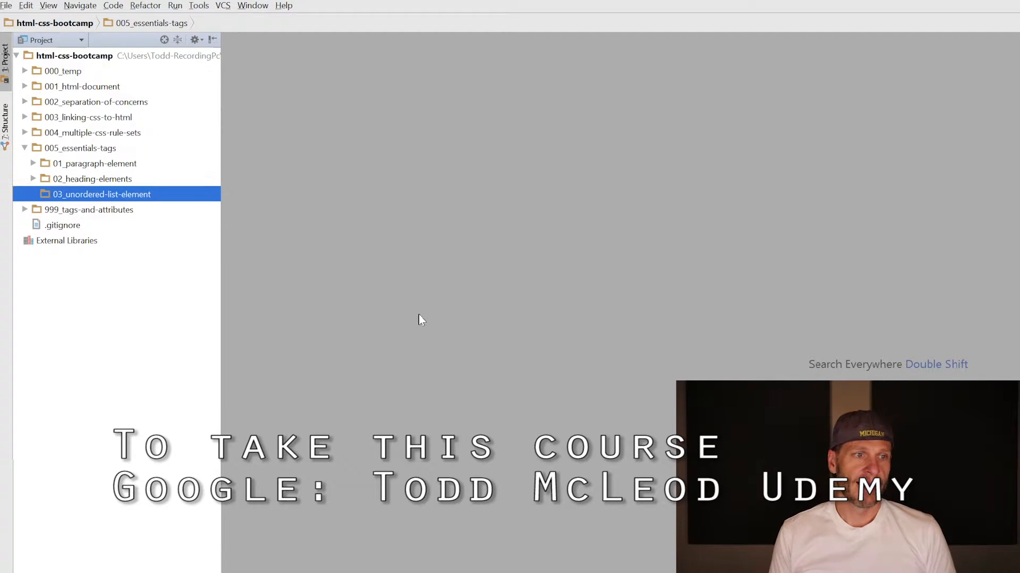
{"action": "right_click", "coordinate": [101, 194]}
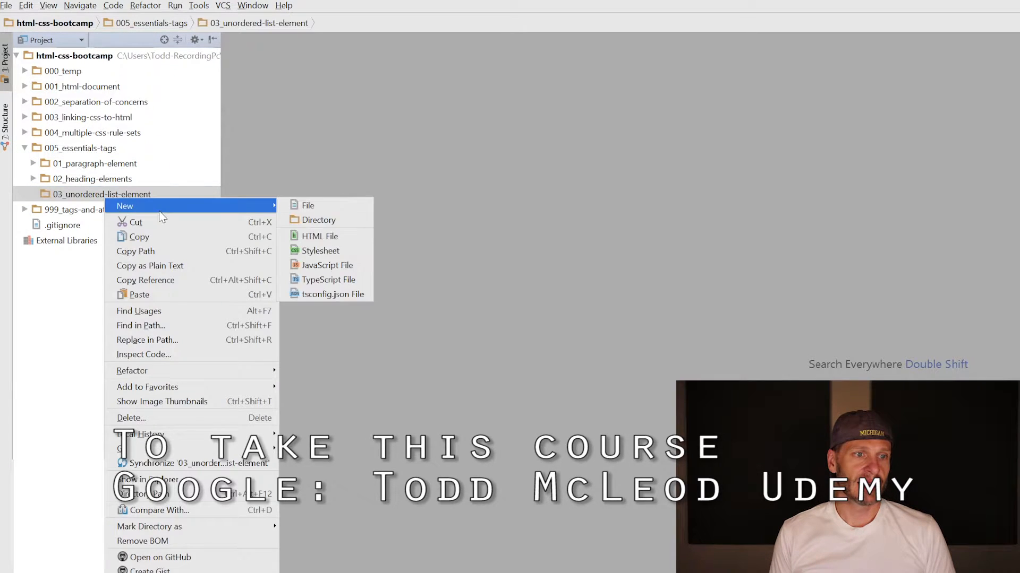
{"action": "left_click", "coordinate": [317, 223]}
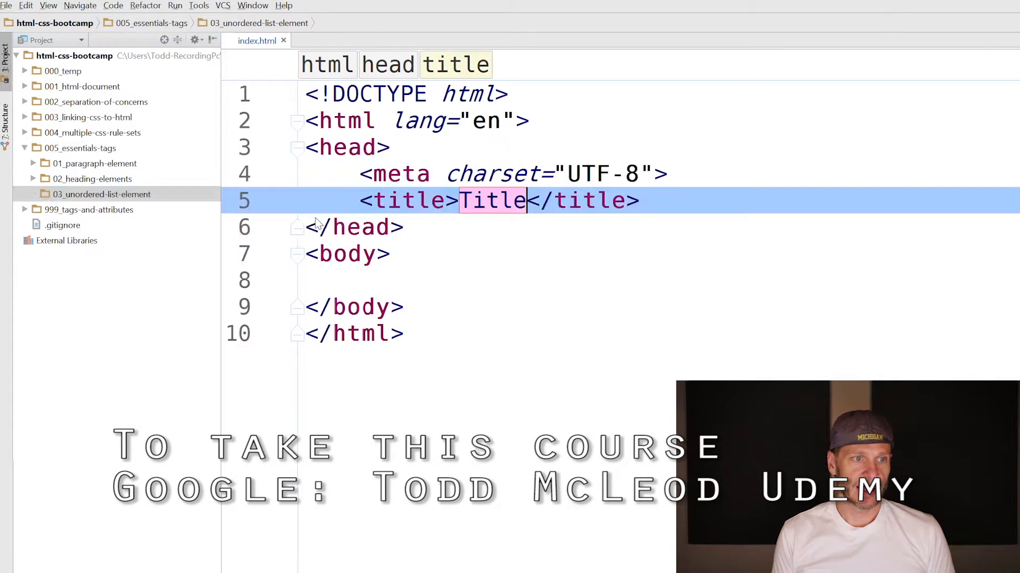
{"action": "left_click", "coordinate": [101, 193]}
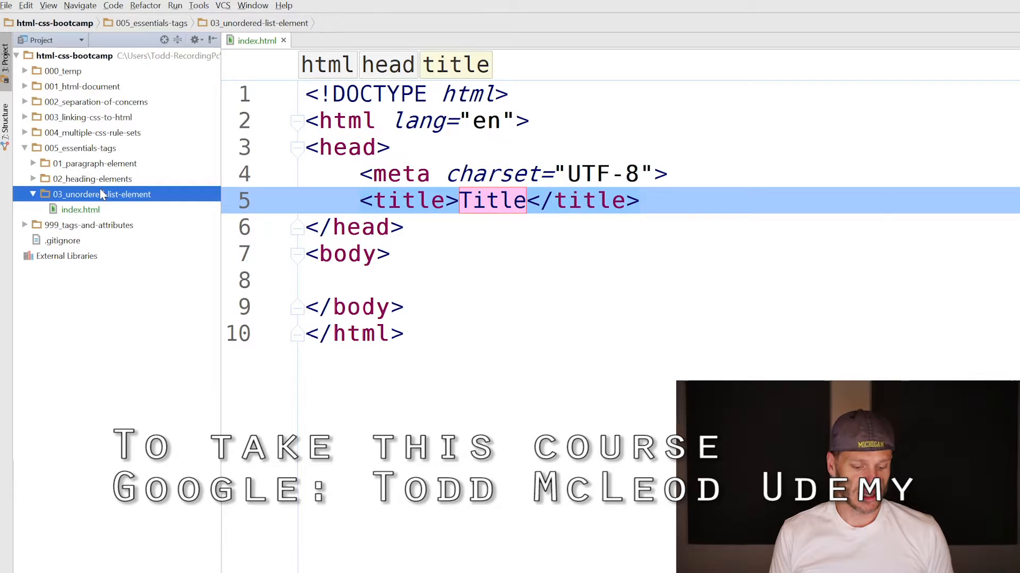
{"action": "left_click", "coordinate": [81, 148]}
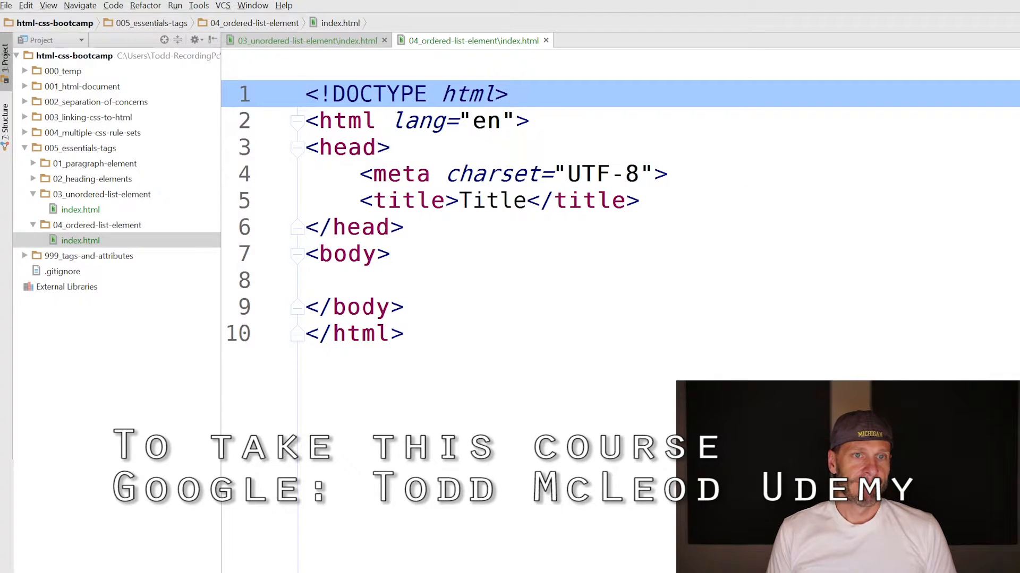
Expand a ul>li*10 Emmet abbreviation into a ten-item unordered list in the body.
{"action": "left_click", "coordinate": [80, 209]}
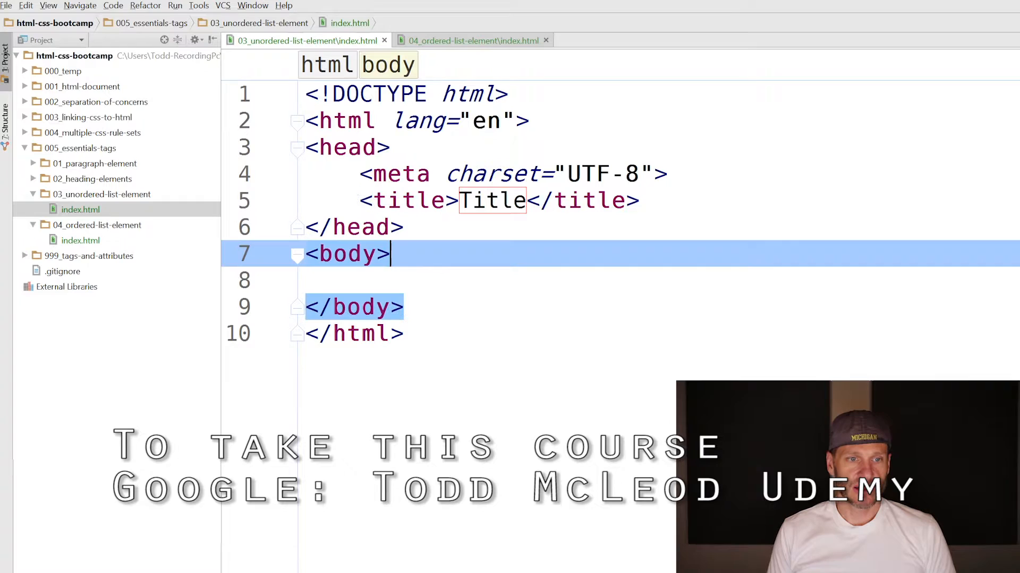
{"action": "key", "text": "enter"}
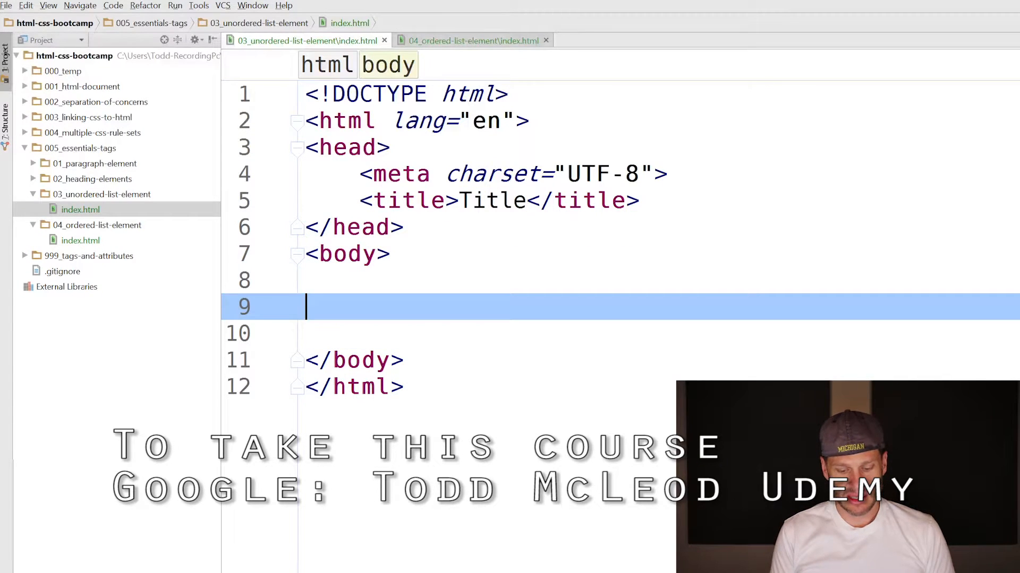
{"action": "type", "text": "ul"}
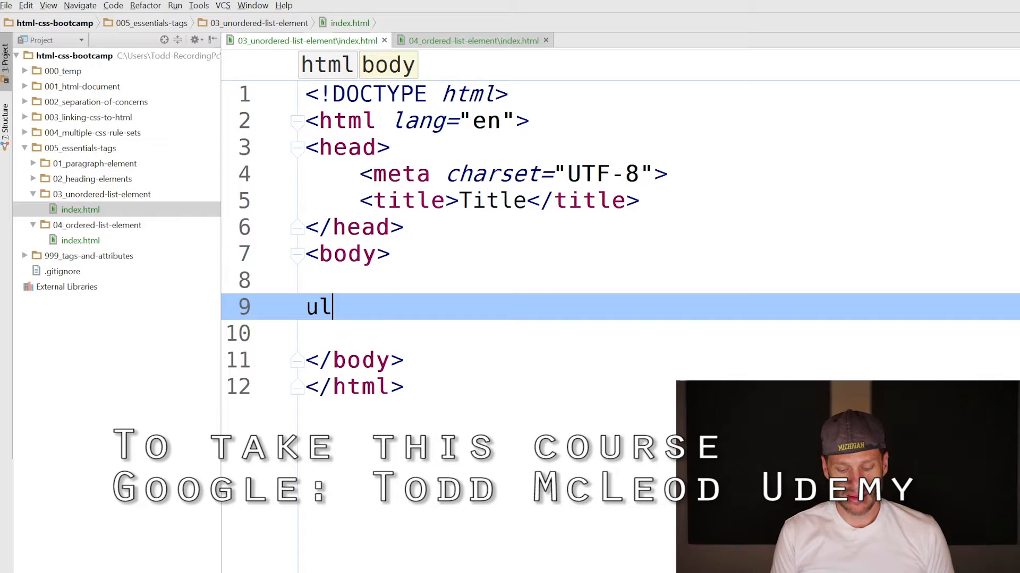
{"action": "type", "text": ">"}
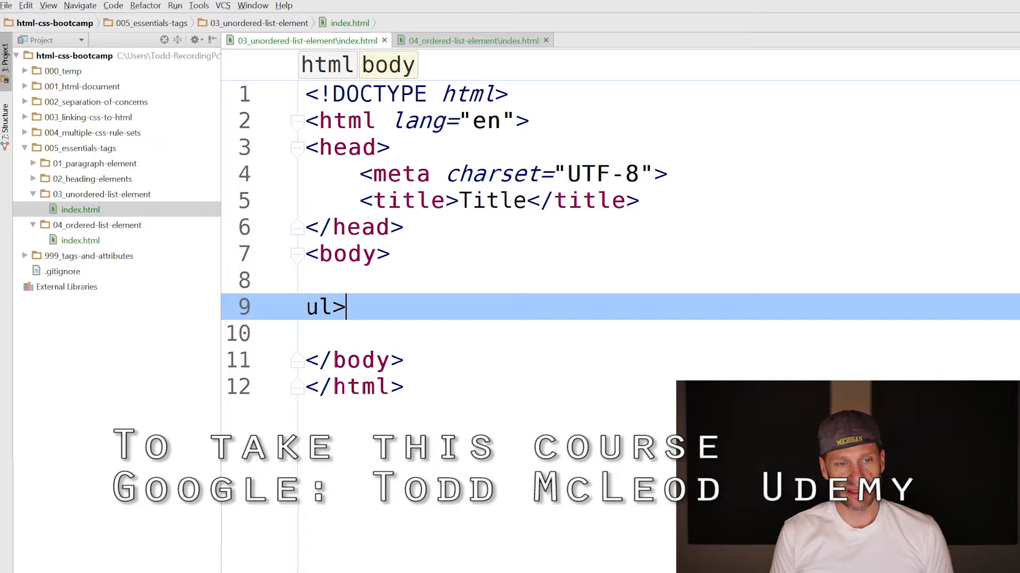
{"action": "type", "text": "+"}
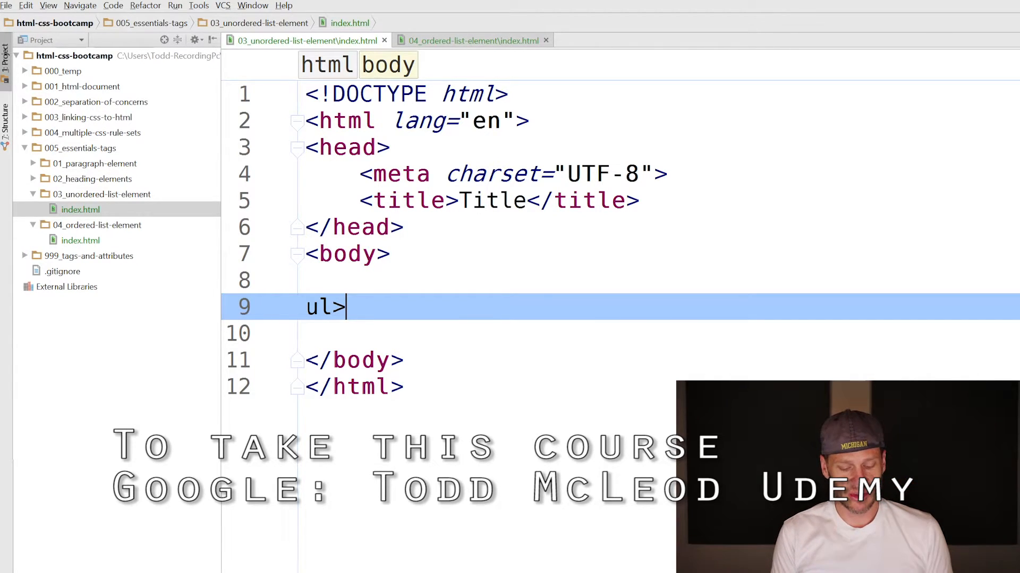
{"action": "type", "text": "li"}
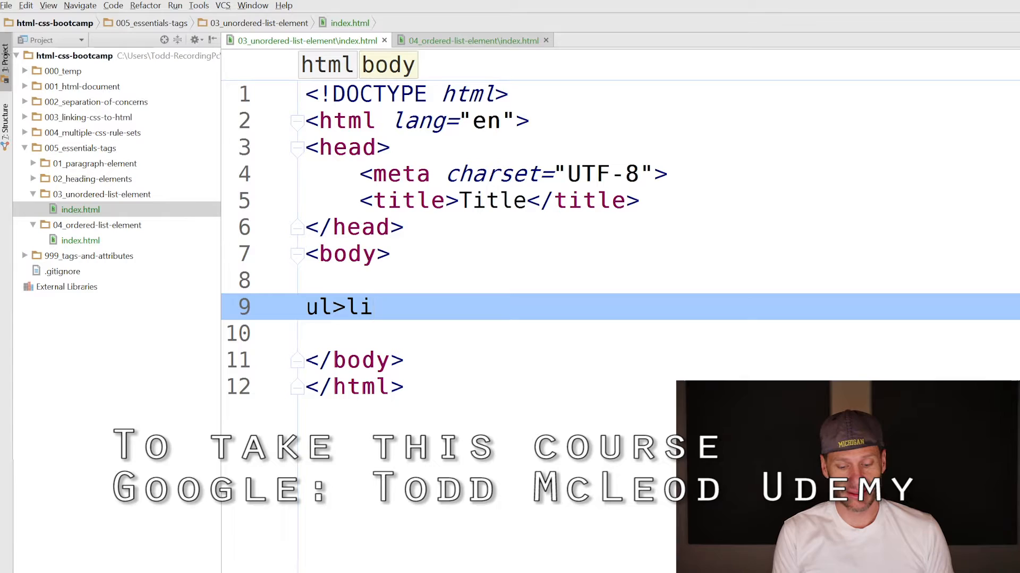
{"action": "type", "text": "*10"}
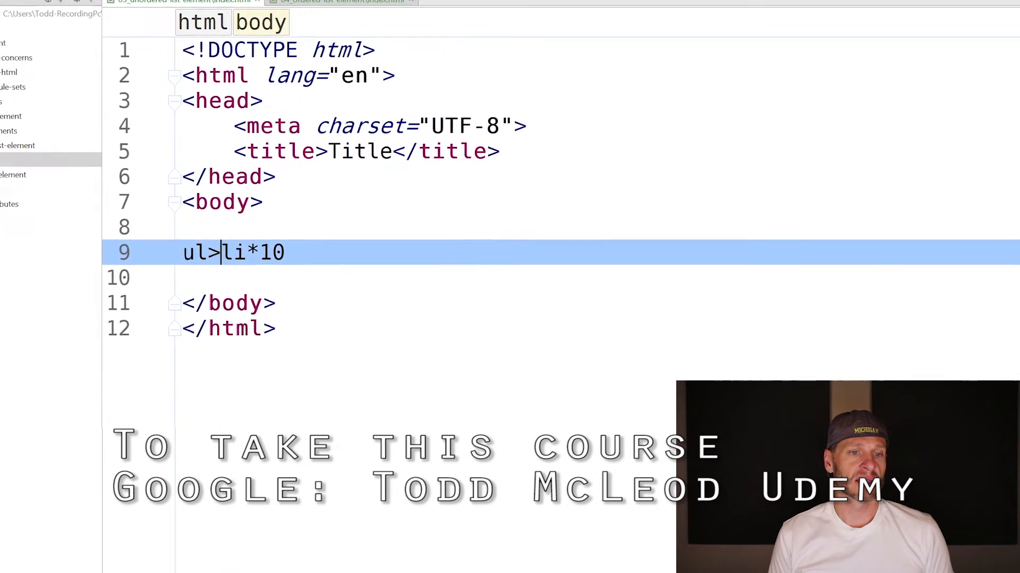
{"action": "key", "text": "Tab"}
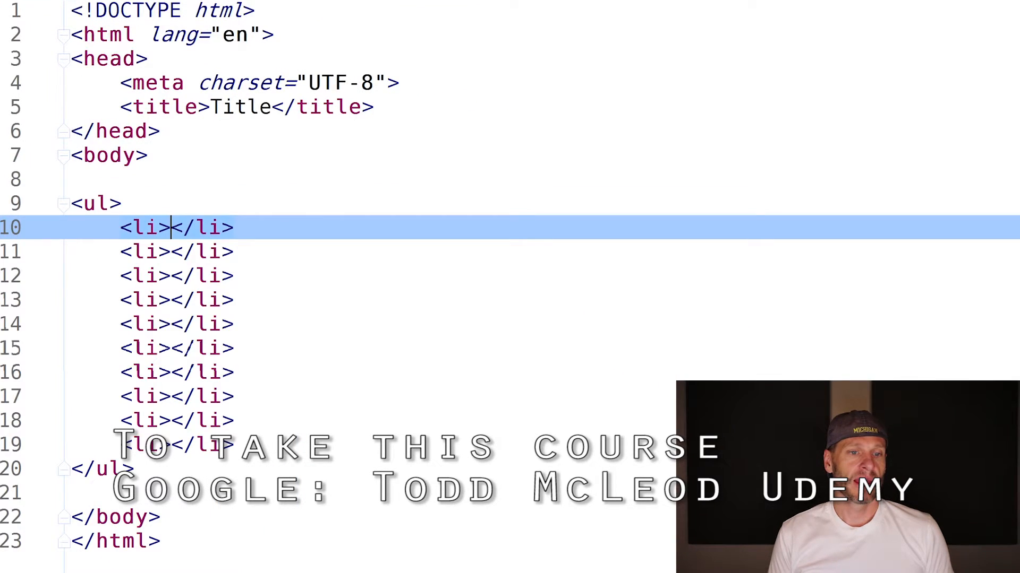
Fill the list items with words such as one, burger, ice cream and shake.
{"action": "type", "text": "one"}
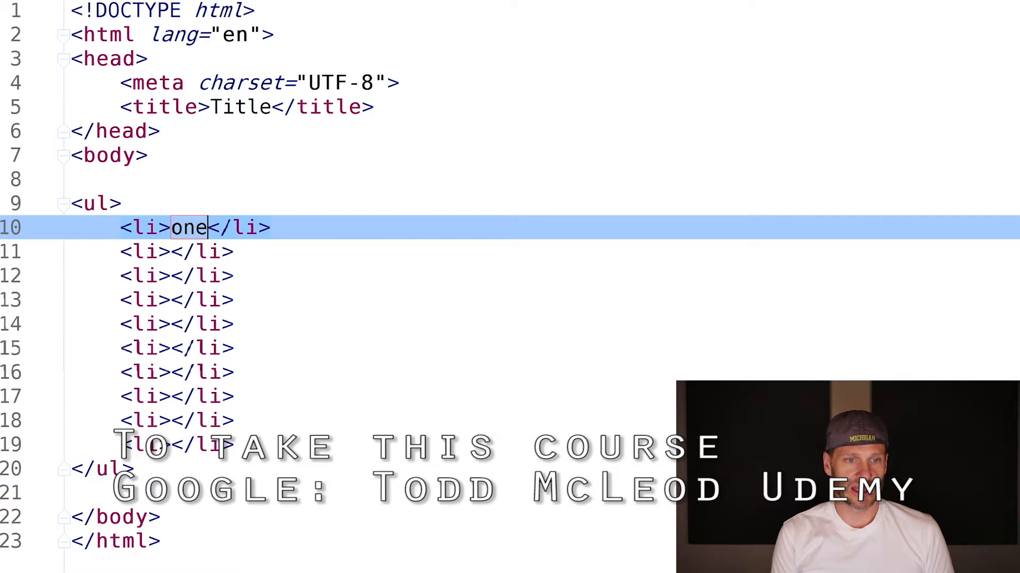
{"action": "type", "text": "burger"}
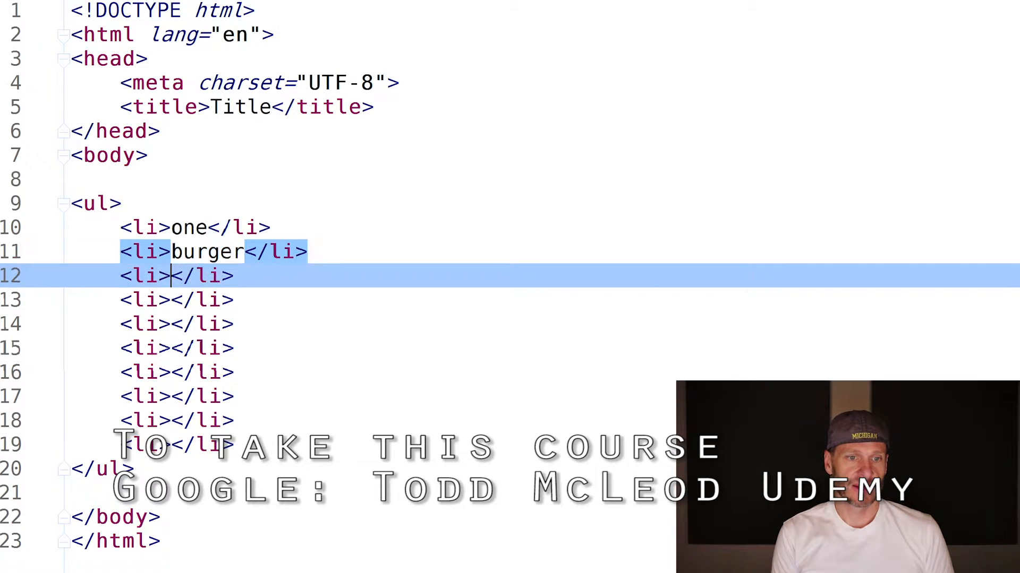
{"action": "type", "text": "ice cream"}
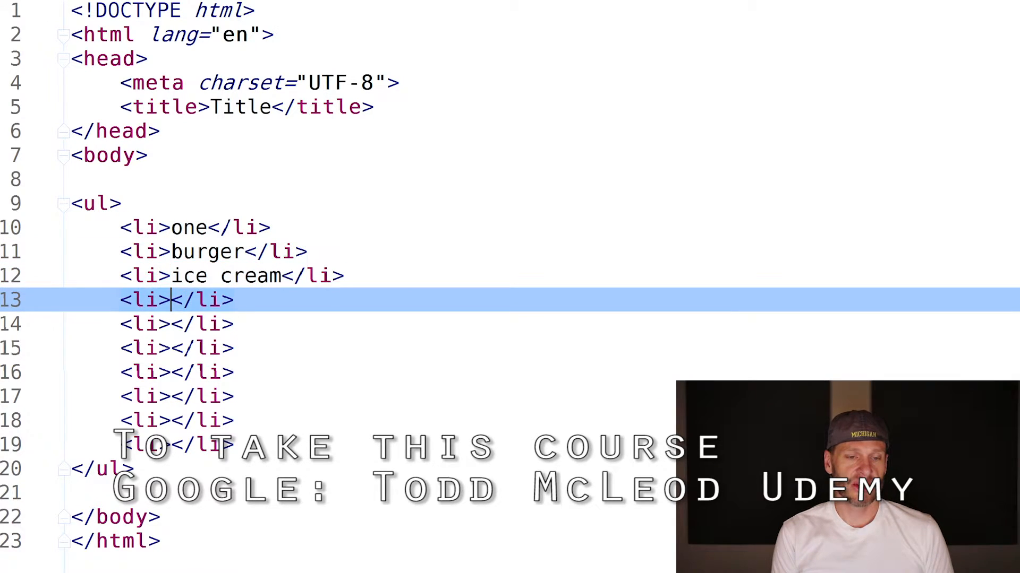
{"action": "type", "text": "shake"}
{"action": "left_click", "coordinate": [177, 420]}
{"action": "type", "text": "sur"}
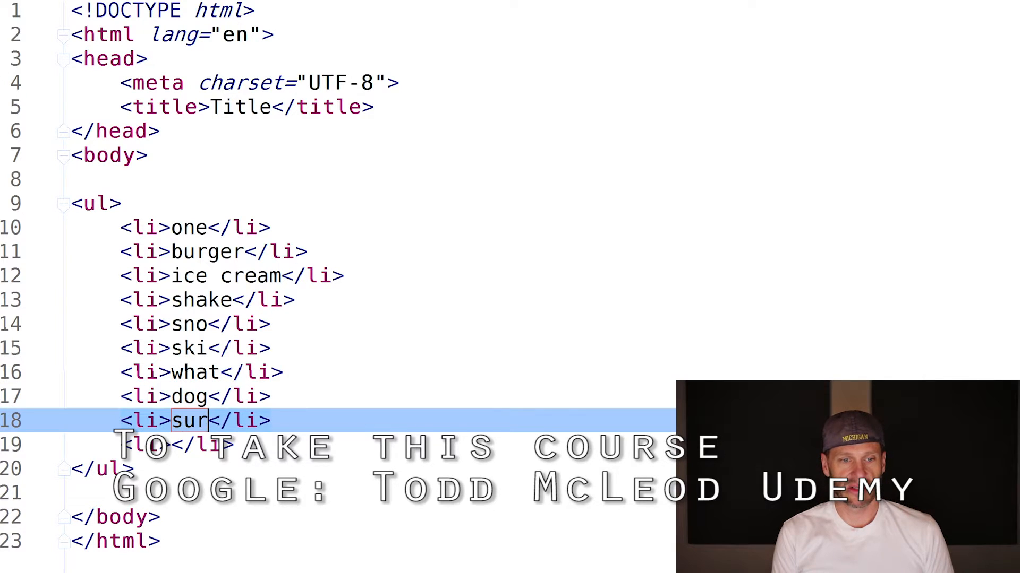
{"action": "type", "text": "f"}
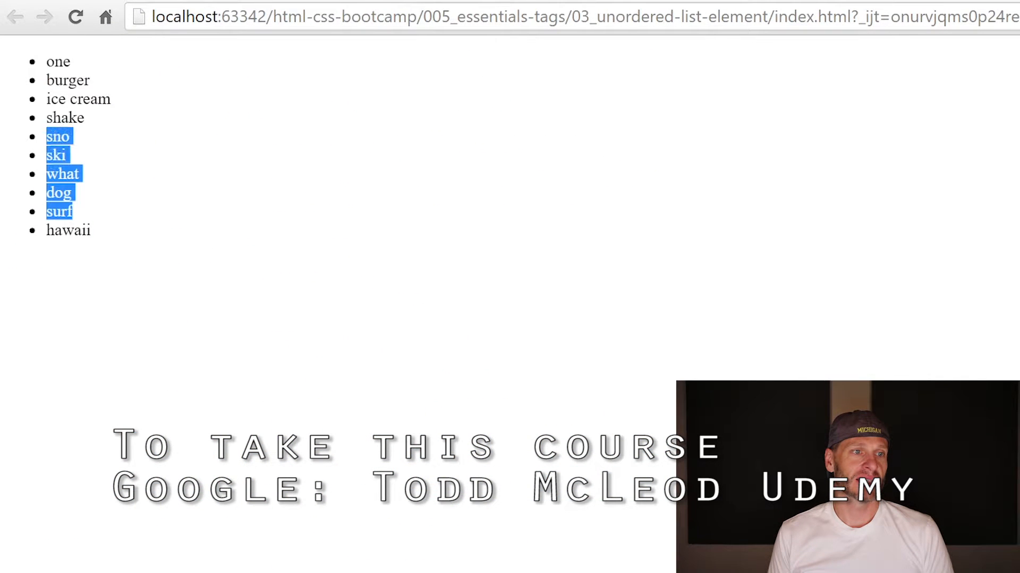
Preview the unordered list page in Chrome showing ten bulleted items.
{"action": "left_click", "coordinate": [539, 43]}
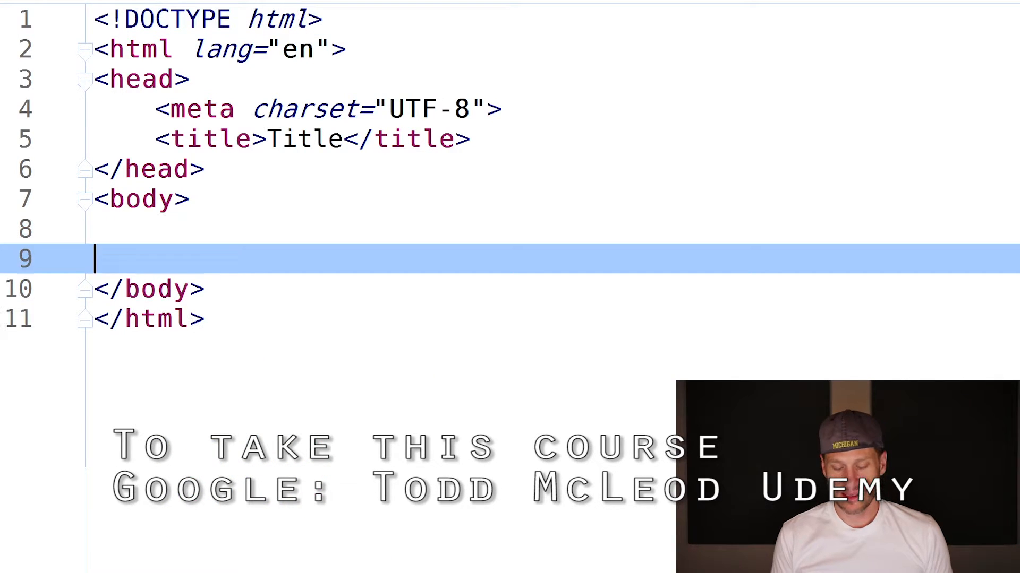
Expand ol>li*10 into a ten-item ordered list in the new index.html body.
{"action": "type", "text": "ol"}
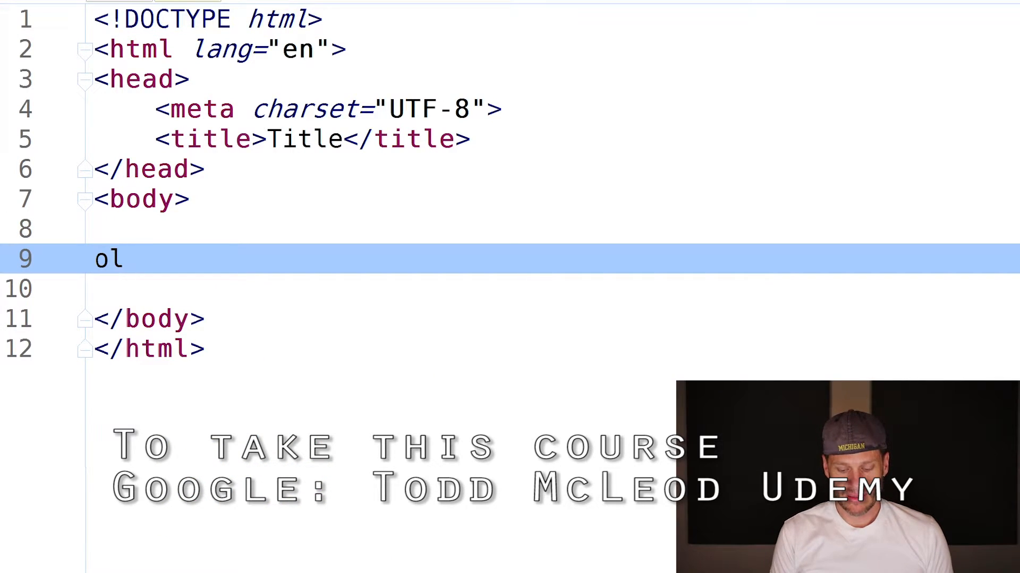
{"action": "type", "text": ">li*"}
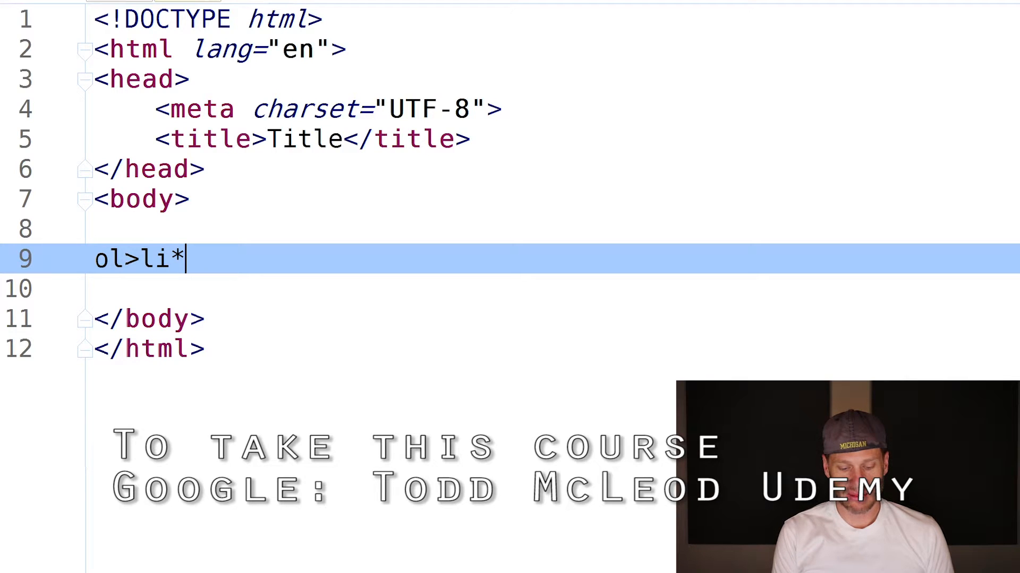
{"action": "type", "text": "10"}
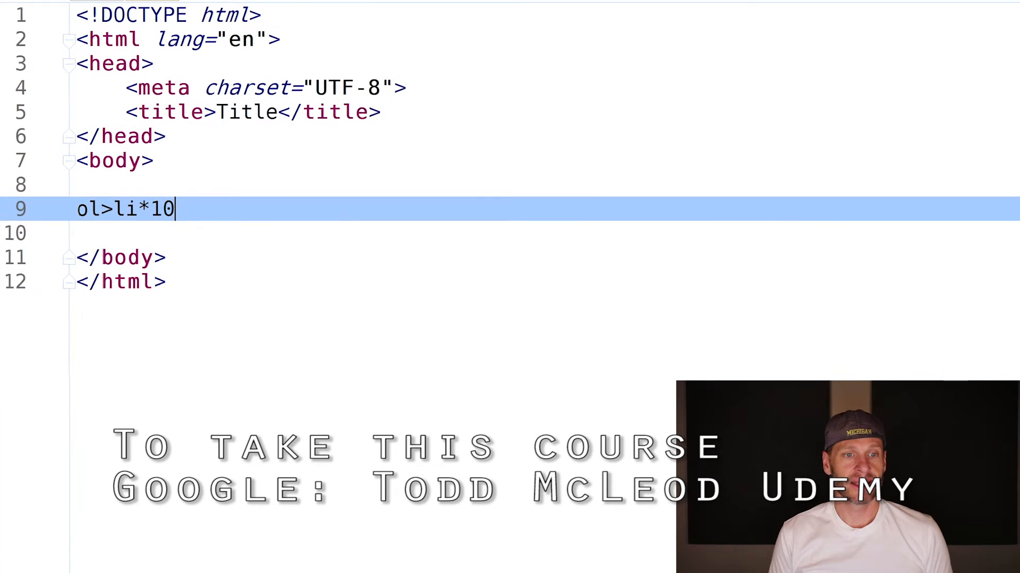
{"action": "key", "text": "Tab"}
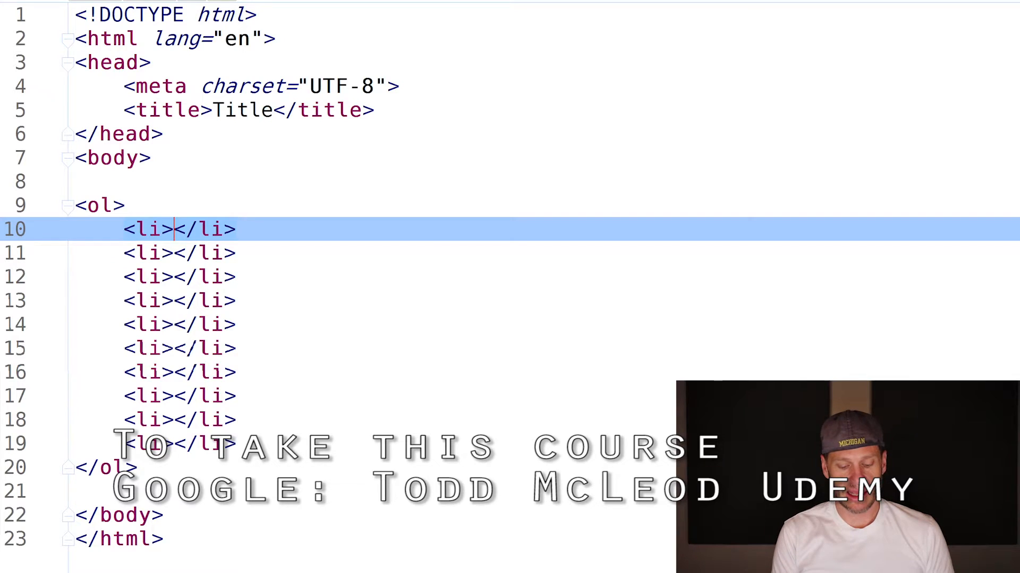
Fill the ordered items with here's cow, cockadoodle doo, chirp and similar words.
{"action": "type", "text": "here's cow"}
{"action": "left_click", "coordinate": [179, 300]}
{"action": "type", "text": "moo"}
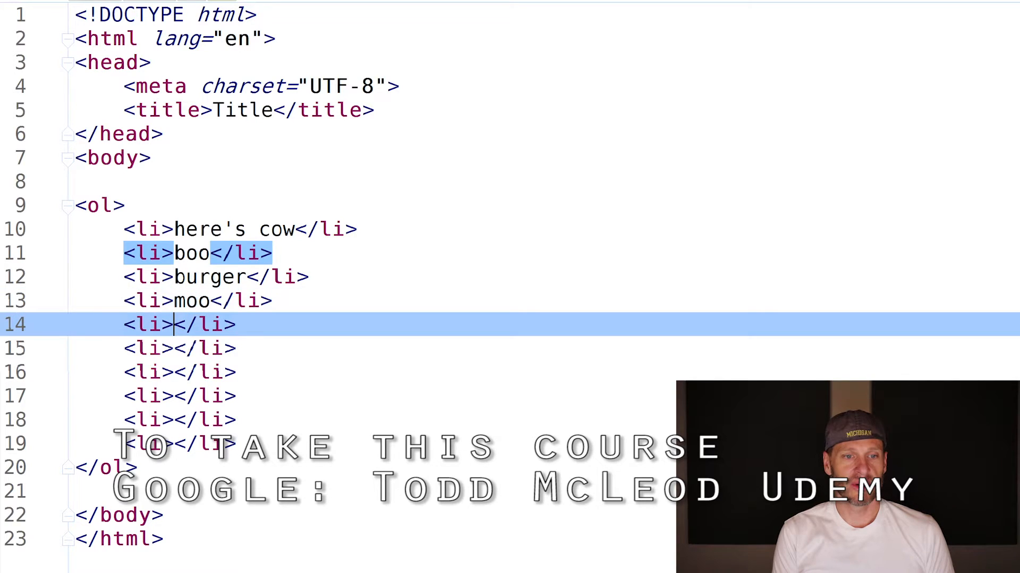
{"action": "type", "text": "coc"}
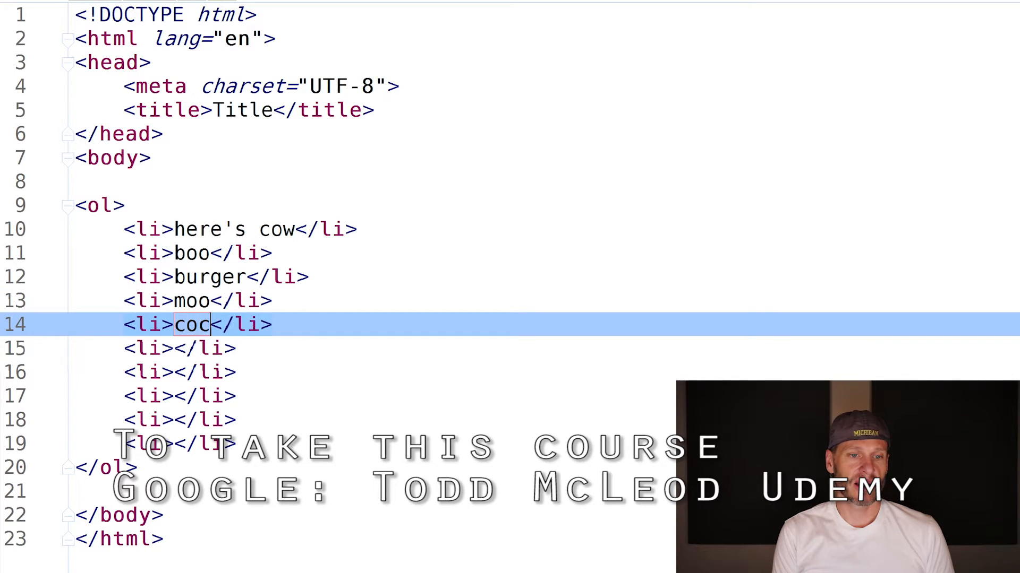
{"action": "type", "text": "kadoodle doo"}
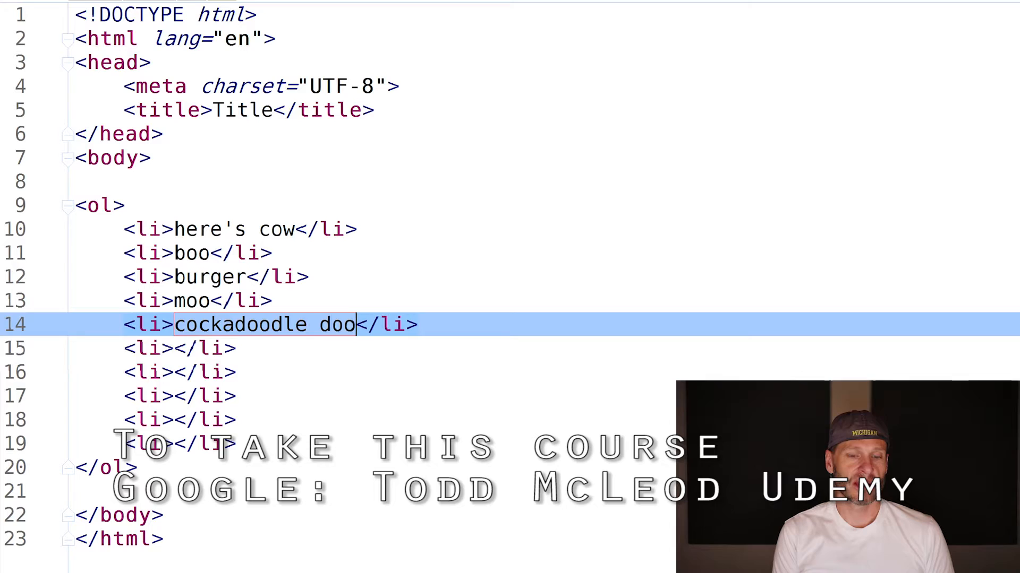
{"action": "type", "text": "chir"}
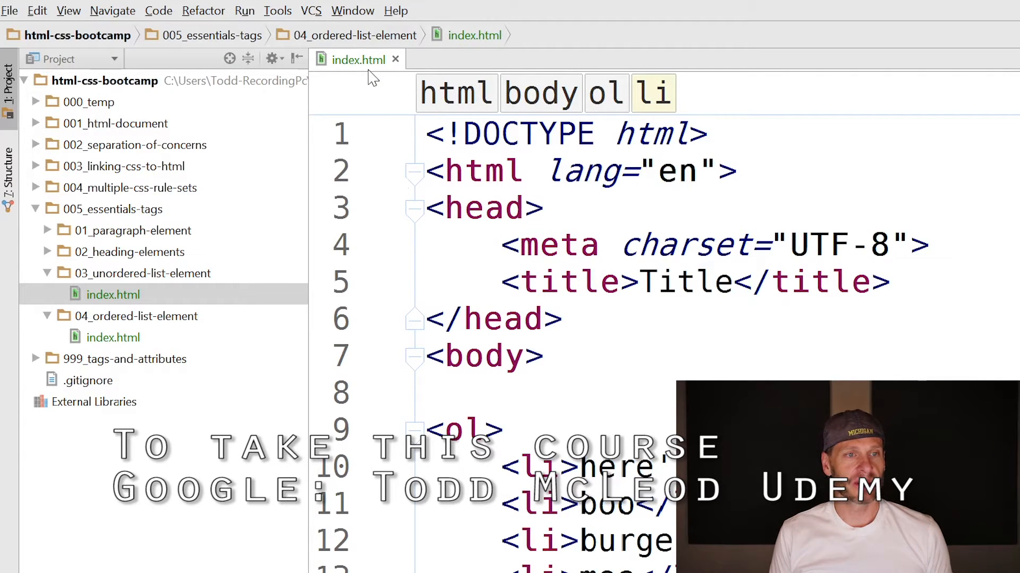
{"action": "mouse_move", "coordinate": [163, 247]}
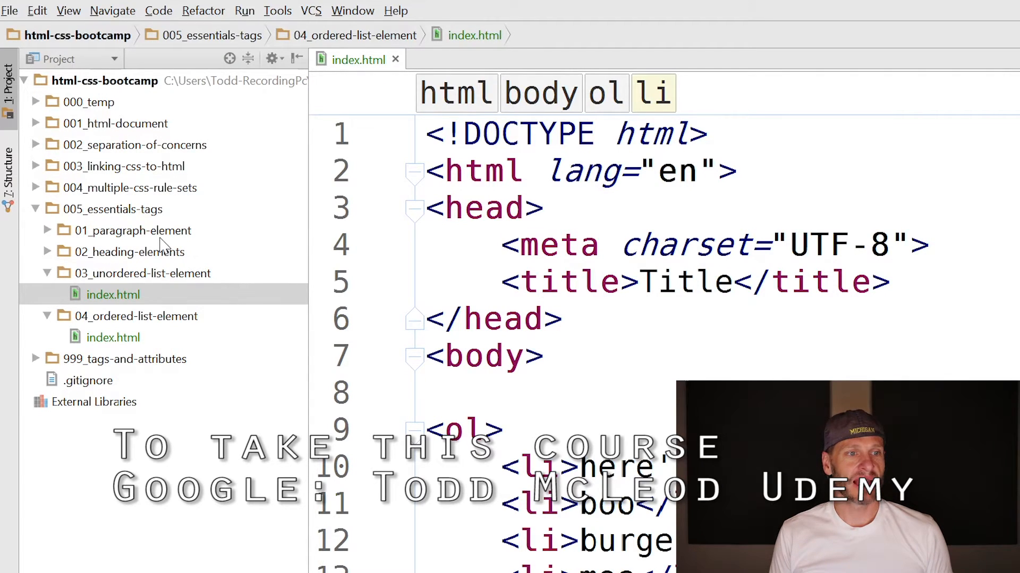
Review the 01–03 lesson folders in the Project panel, then bring up Windows search.
{"action": "left_click", "coordinate": [128, 253]}
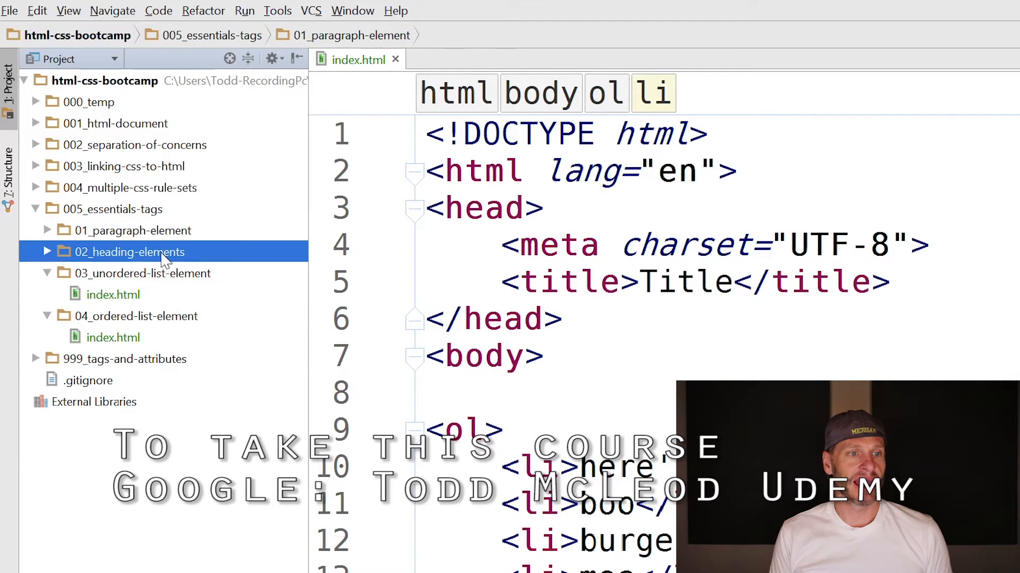
{"action": "left_click", "coordinate": [141, 273]}
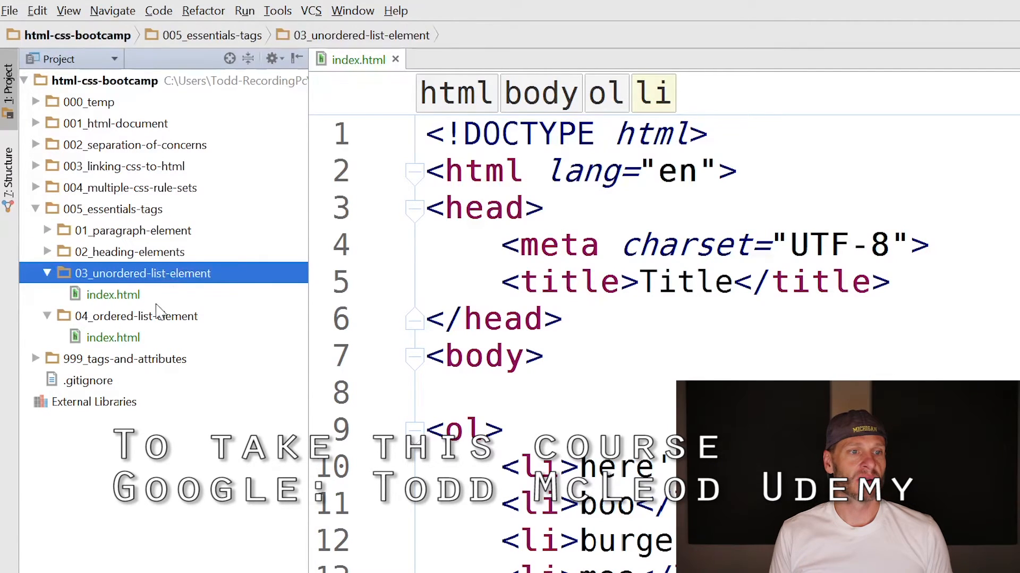
{"action": "left_click", "coordinate": [136, 316]}
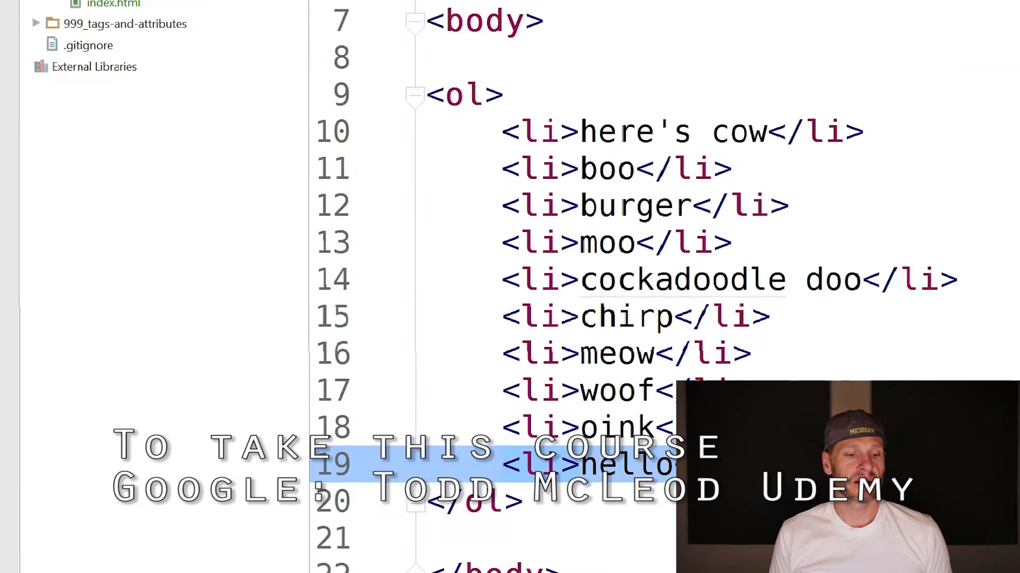
{"action": "left_click", "coordinate": [20, 559]}
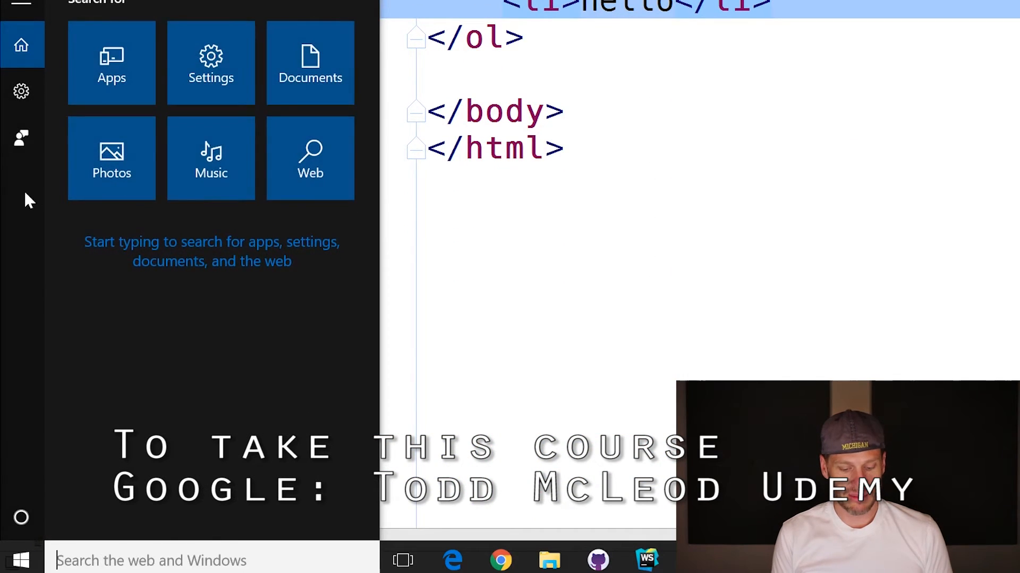
Launch Git Shell, cd into Documents/html-css-bootcamp and list its contents.
{"action": "type", "text": "git shel"}
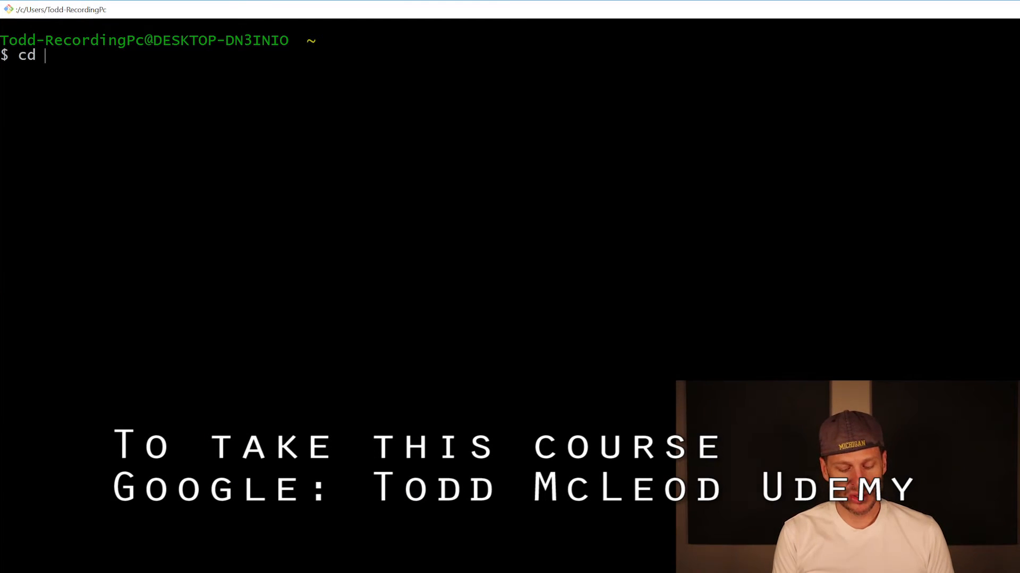
{"action": "type", "text": "Documents/html-css-bootcamp/"}
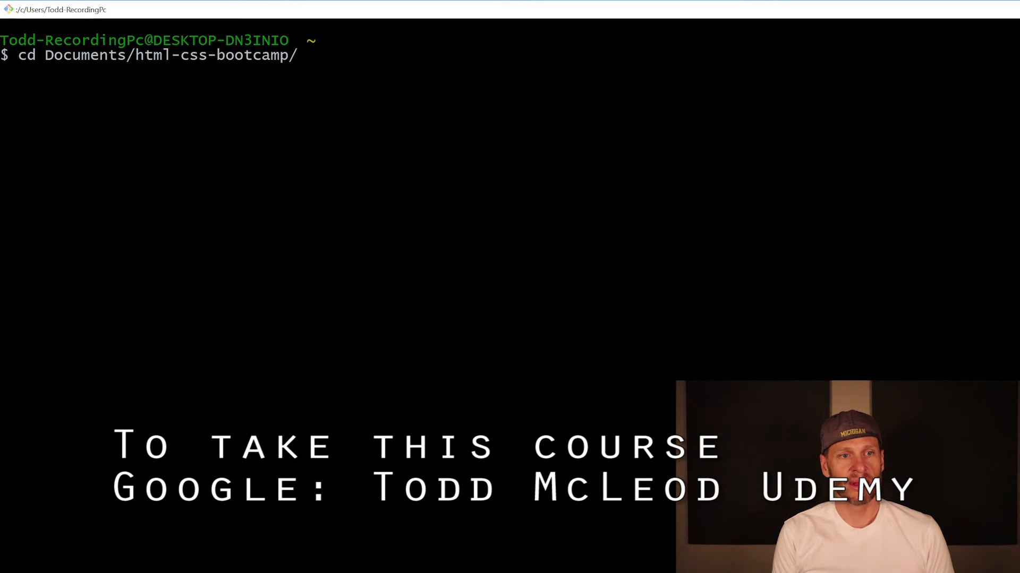
{"action": "type", "text": "ls -la"}
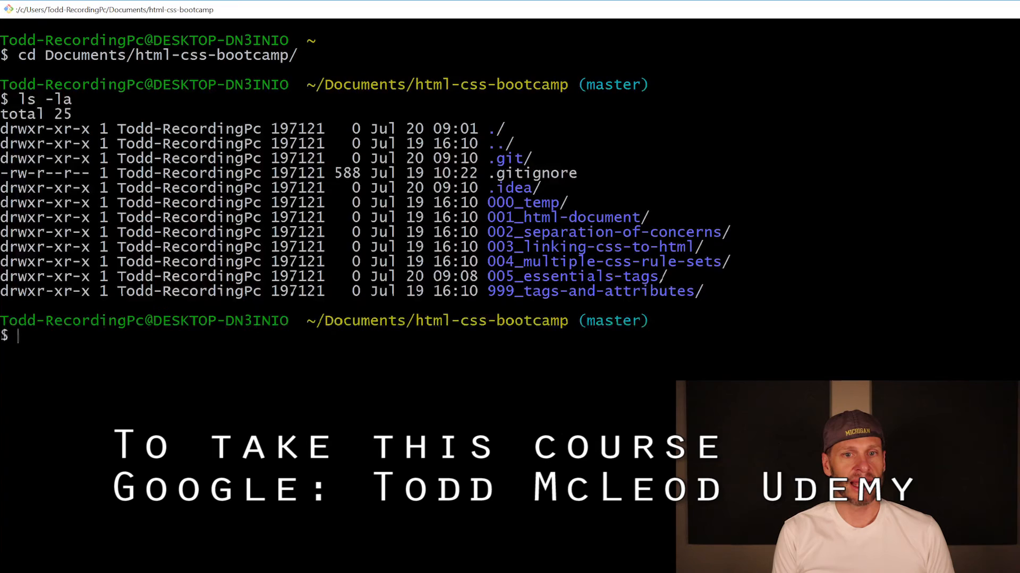
{"action": "type", "text": "clea"}
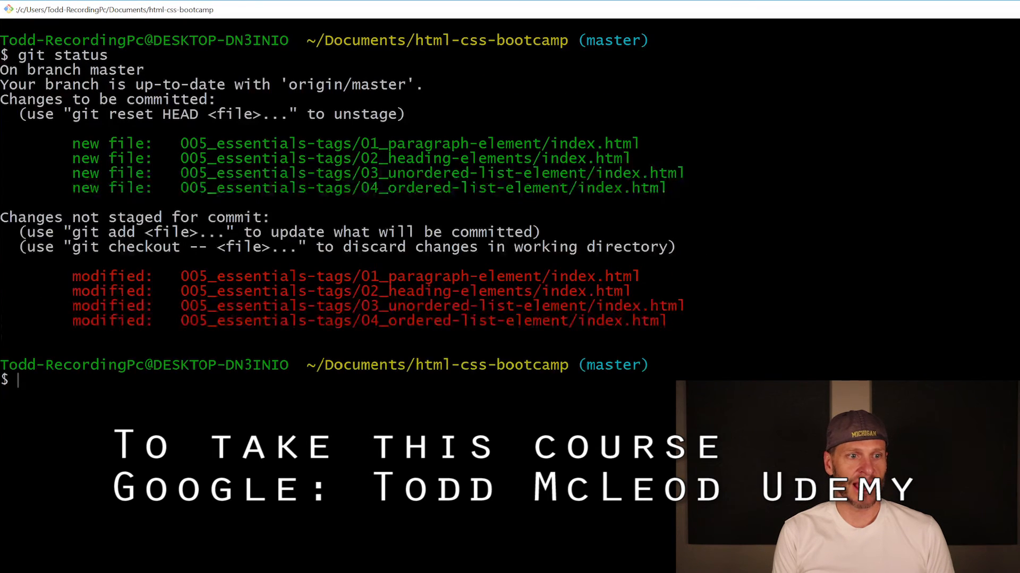
{"action": "type", "text": "clear"}
{"action": "type", "text": "git commit -m"}
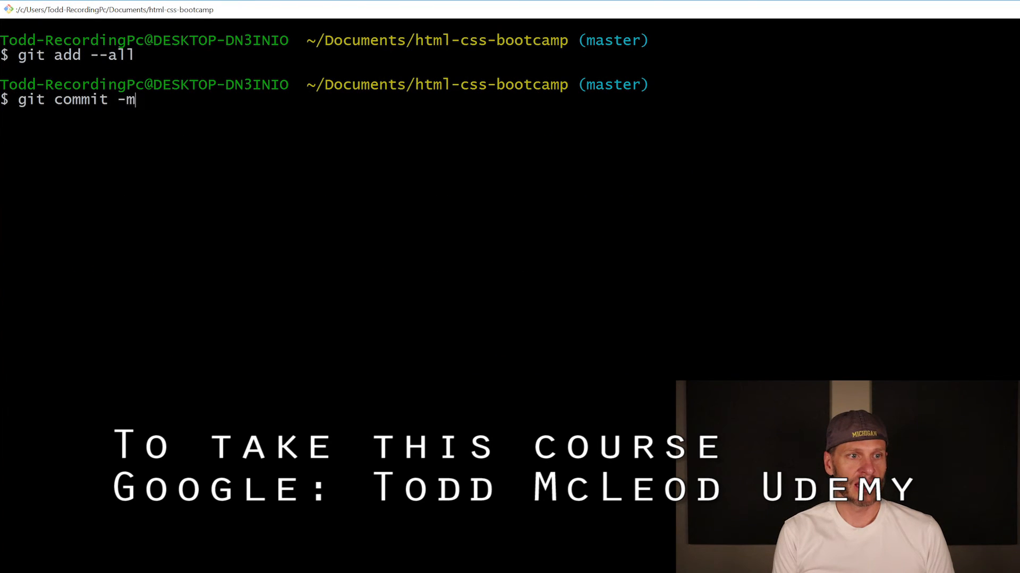
Commit the staged pages with the message "adds 005 files" and push.
{"action": "type", "text": "\"adds"}
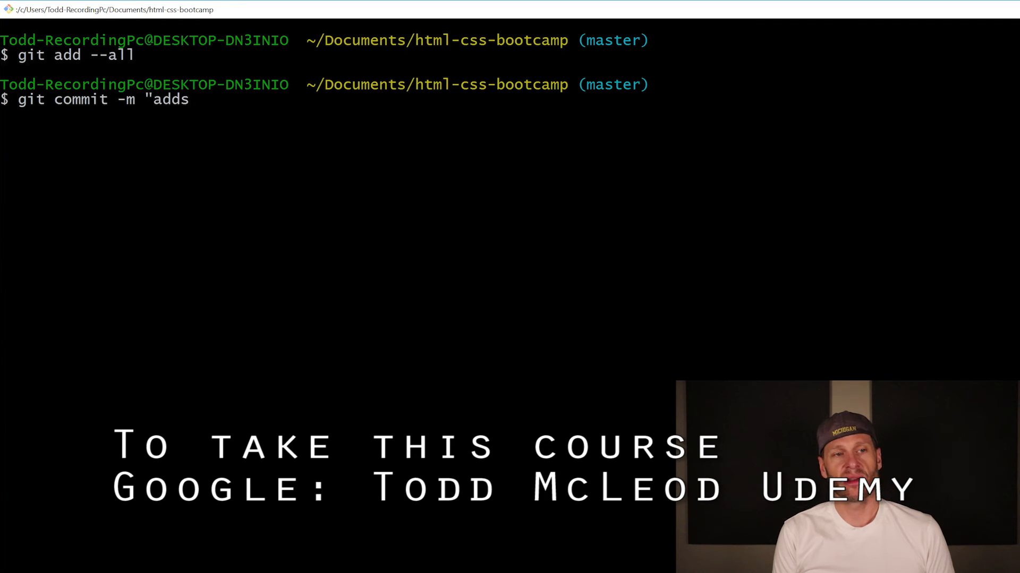
{"action": "type", "text": "005 files\""}
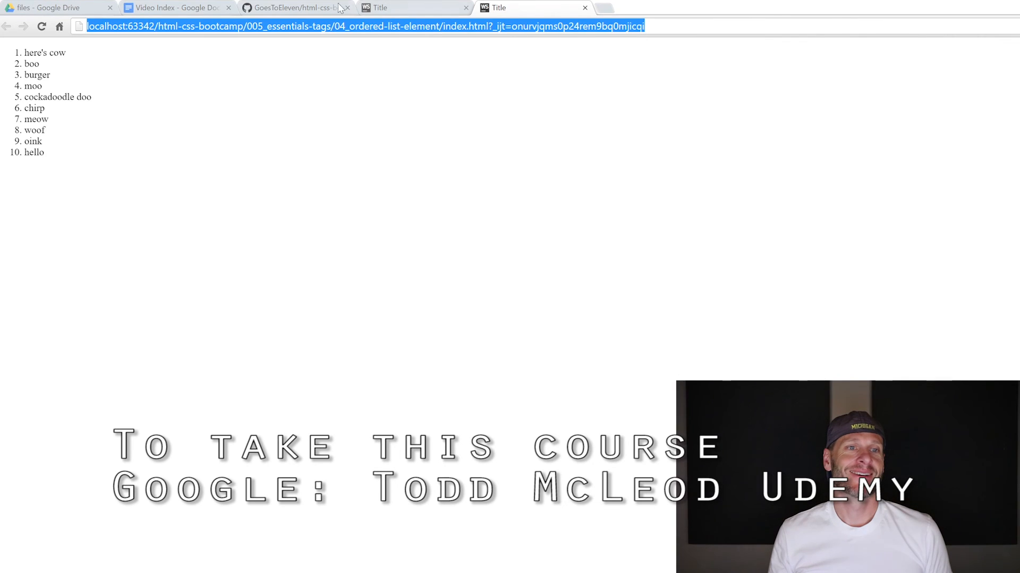
View the pushed 005_essentials-tags folder with its four lesson folders on GitHub.
{"action": "left_click", "coordinate": [293, 7]}
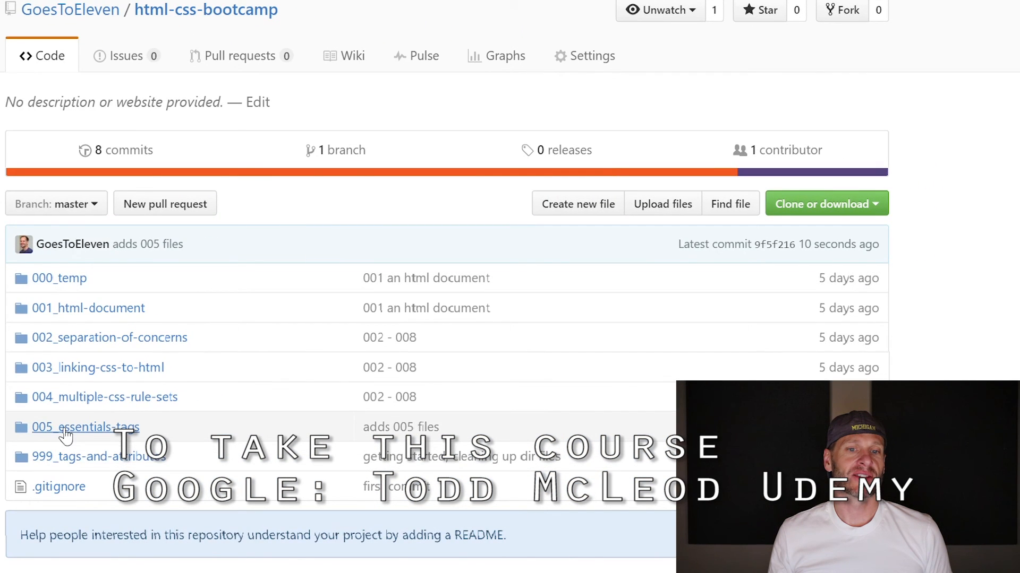
{"action": "left_click", "coordinate": [84, 427]}
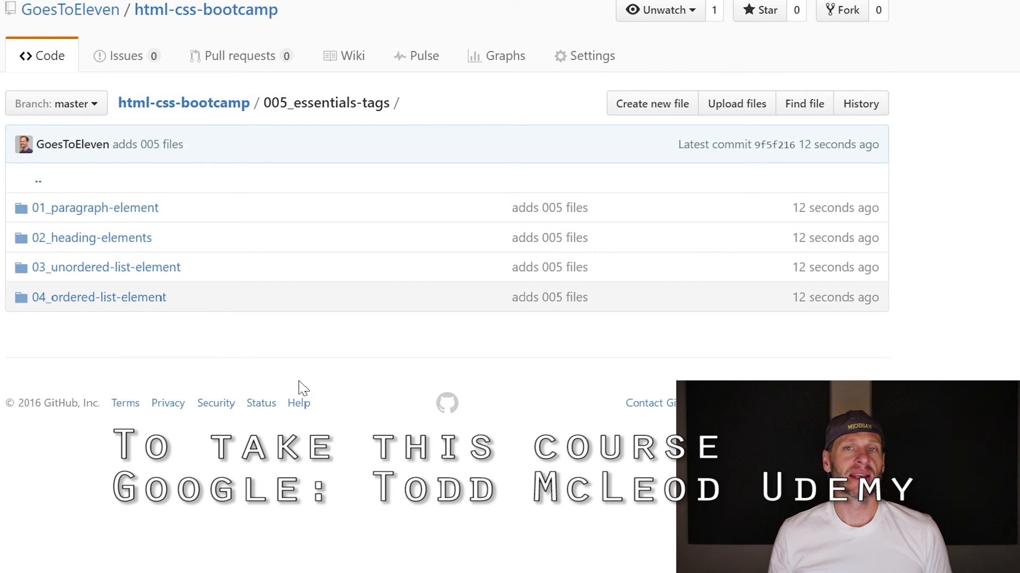